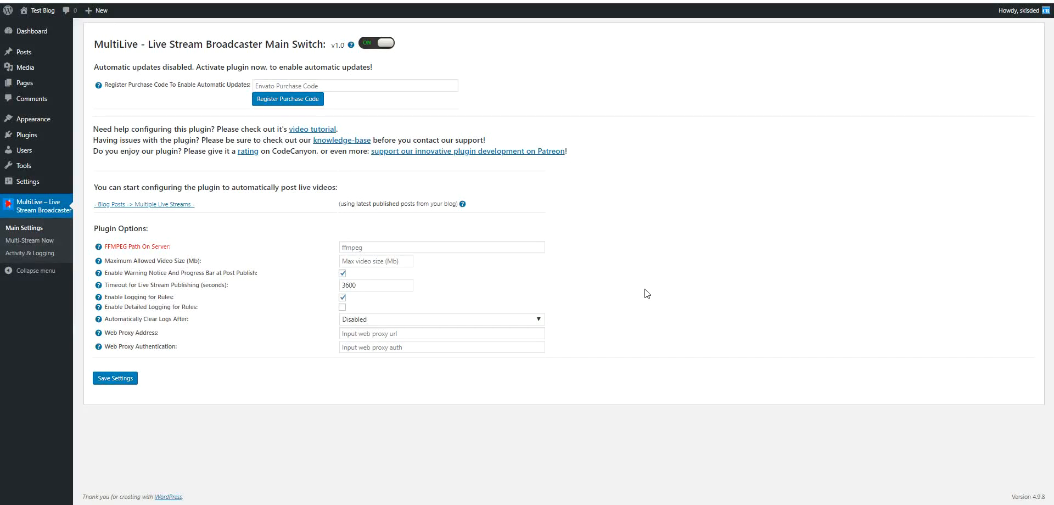
{"action": "mouse_move", "coordinate": [442, 243]}
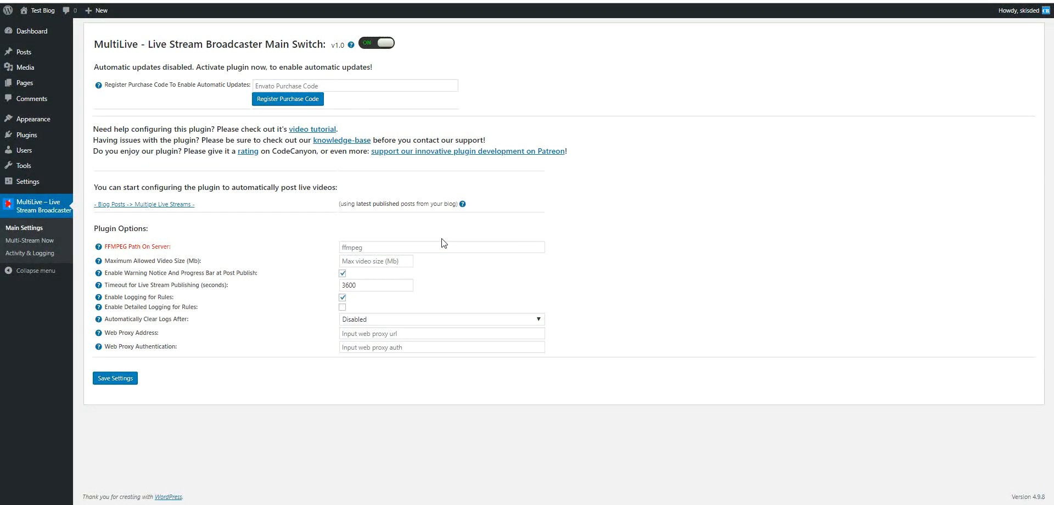
{"action": "mouse_move", "coordinate": [399, 221]}
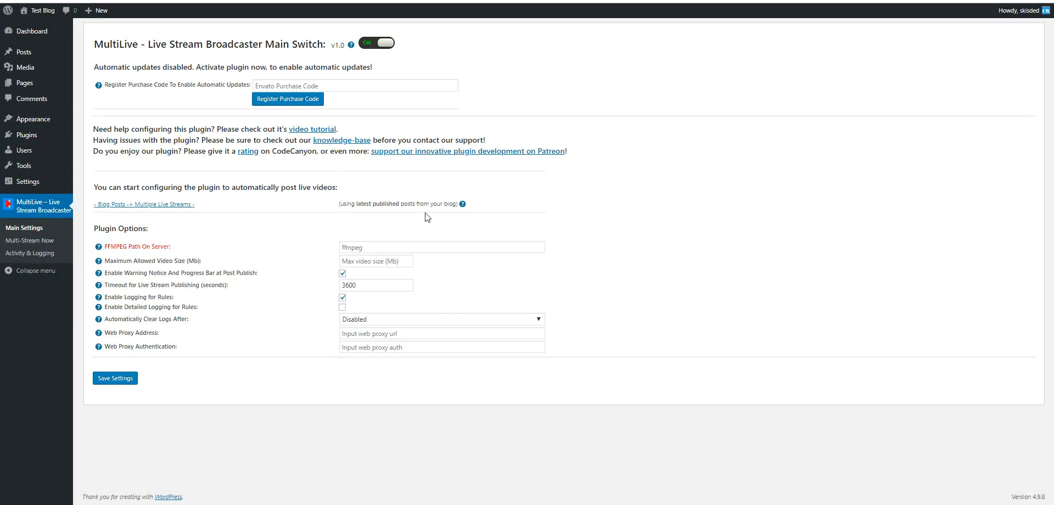
{"action": "mouse_move", "coordinate": [403, 191]}
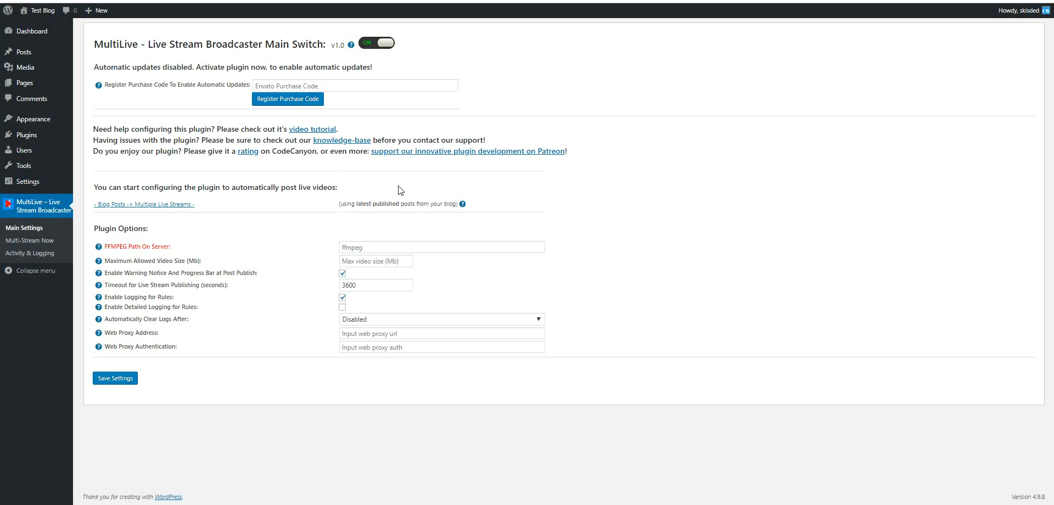
{"action": "mouse_move", "coordinate": [430, 269]}
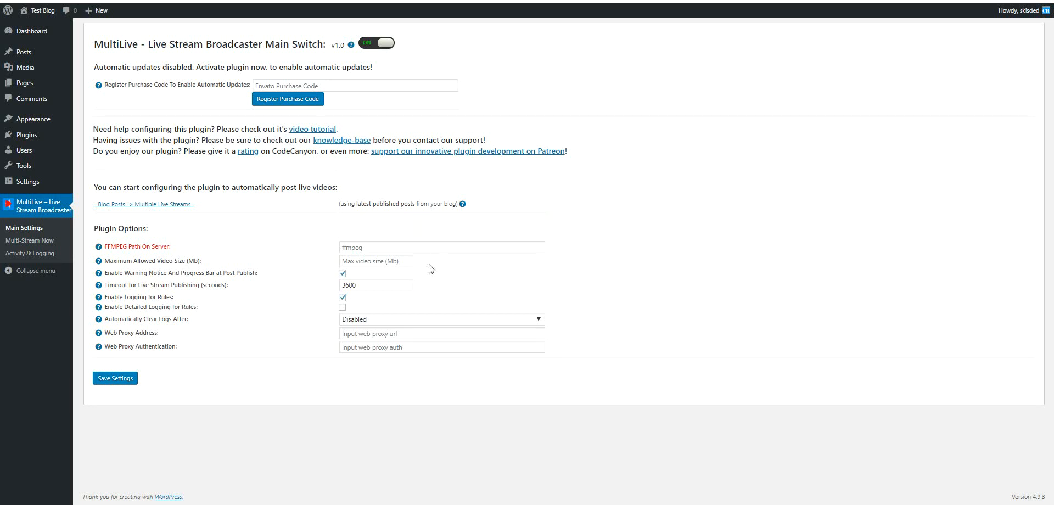
{"action": "mouse_move", "coordinate": [325, 291]}
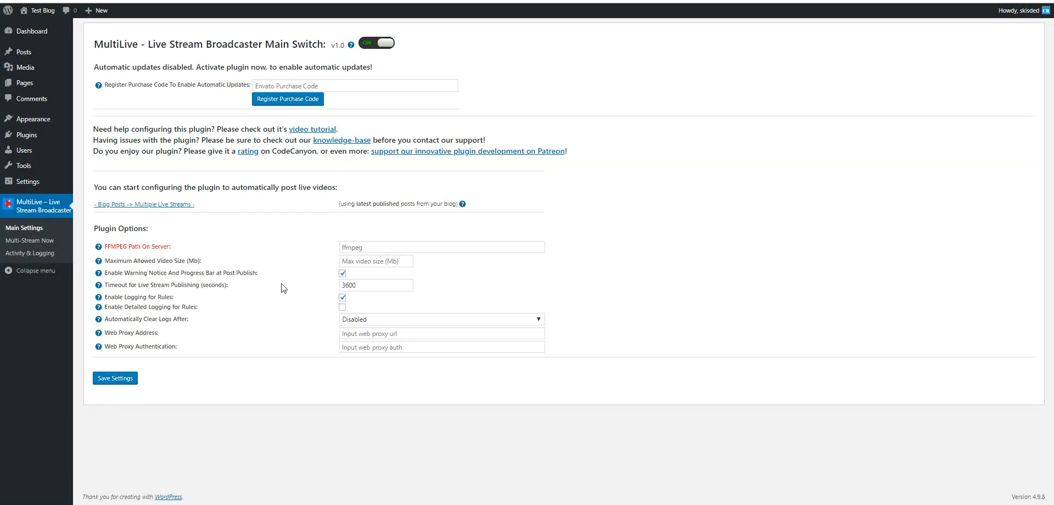
{"action": "mouse_move", "coordinate": [257, 291]}
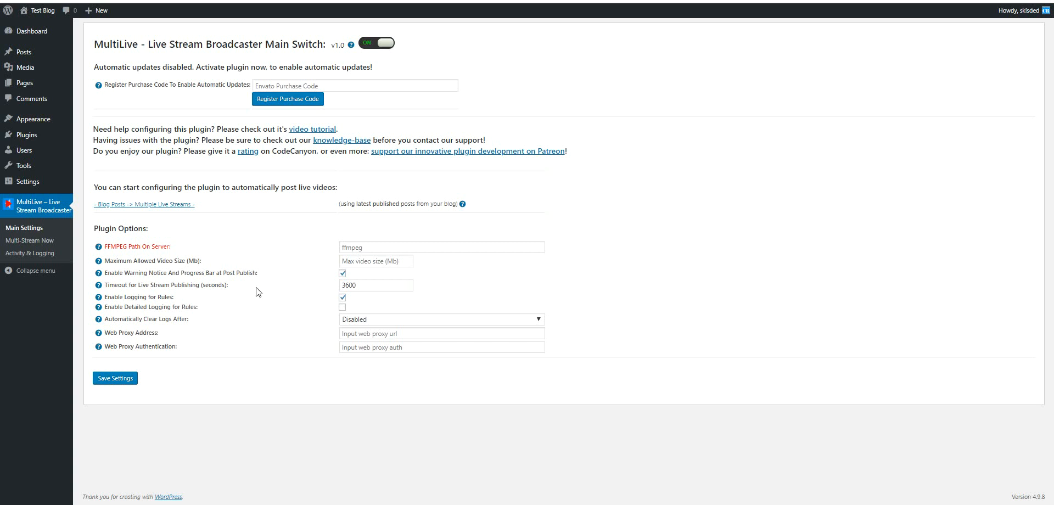
{"action": "mouse_move", "coordinate": [25, 150]}
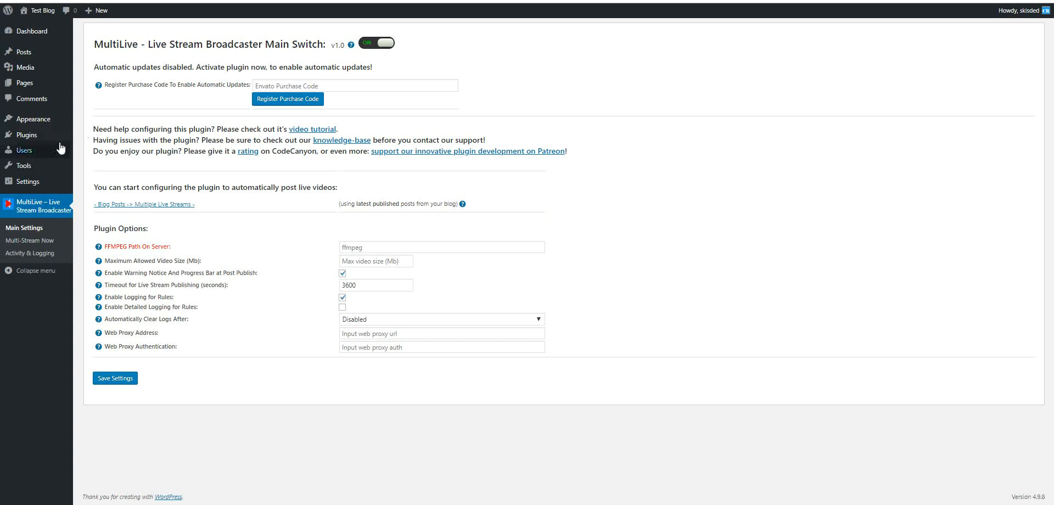
{"action": "mouse_move", "coordinate": [25, 135]}
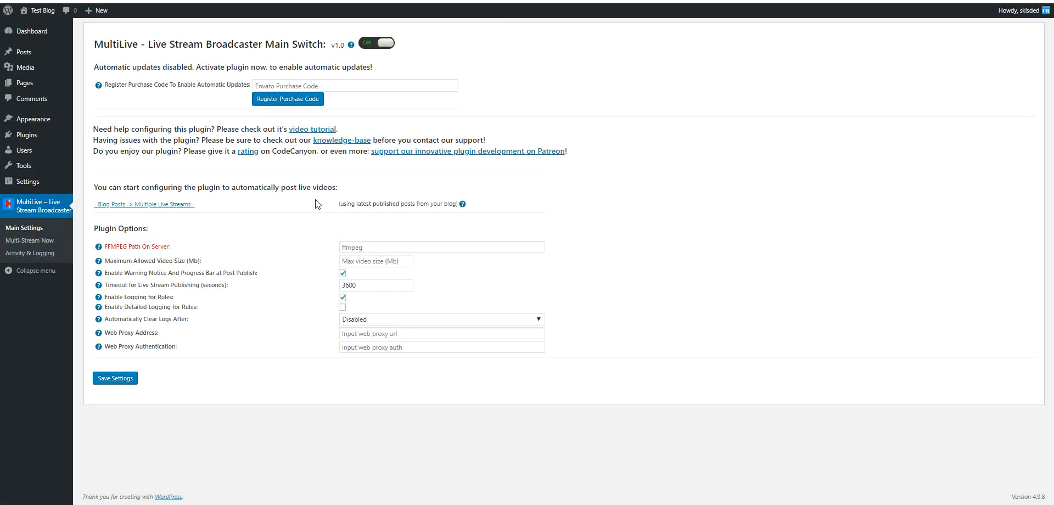
{"action": "mouse_move", "coordinate": [309, 212]}
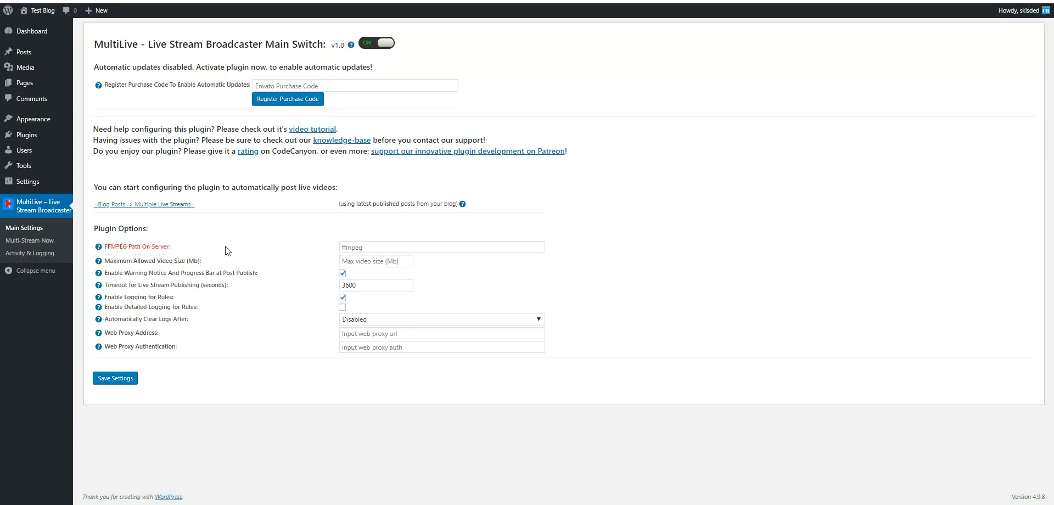
{"action": "mouse_move", "coordinate": [213, 258]}
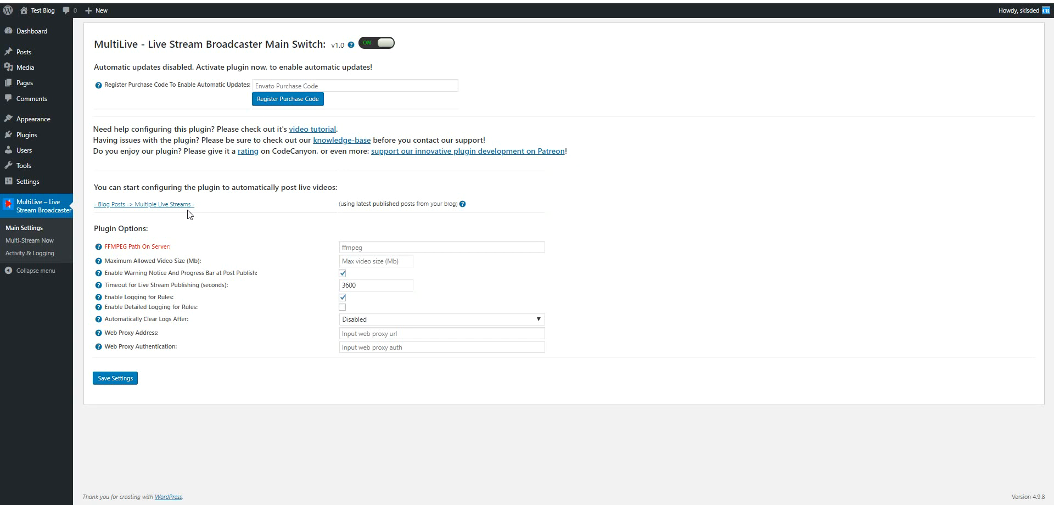
{"action": "mouse_move", "coordinate": [245, 262]}
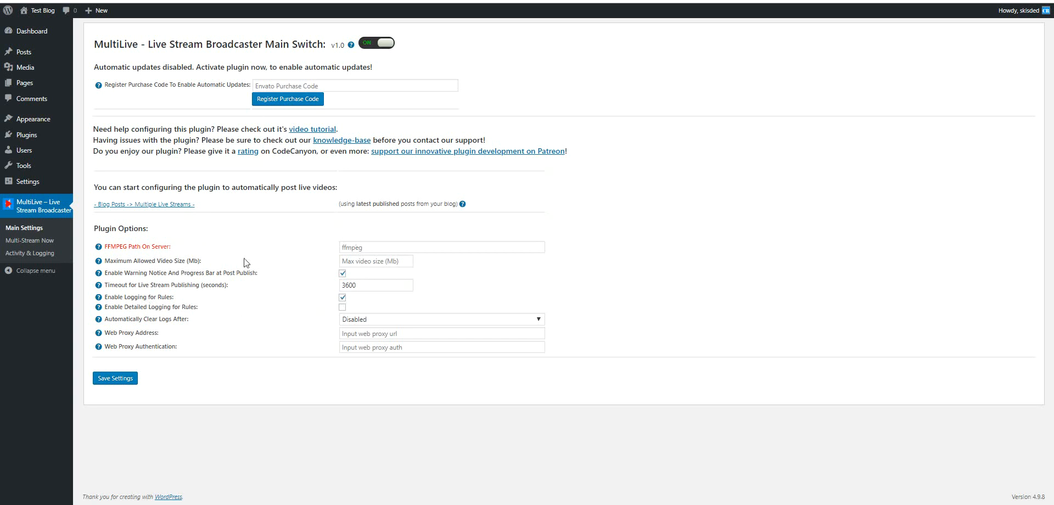
{"action": "mouse_move", "coordinate": [277, 272]}
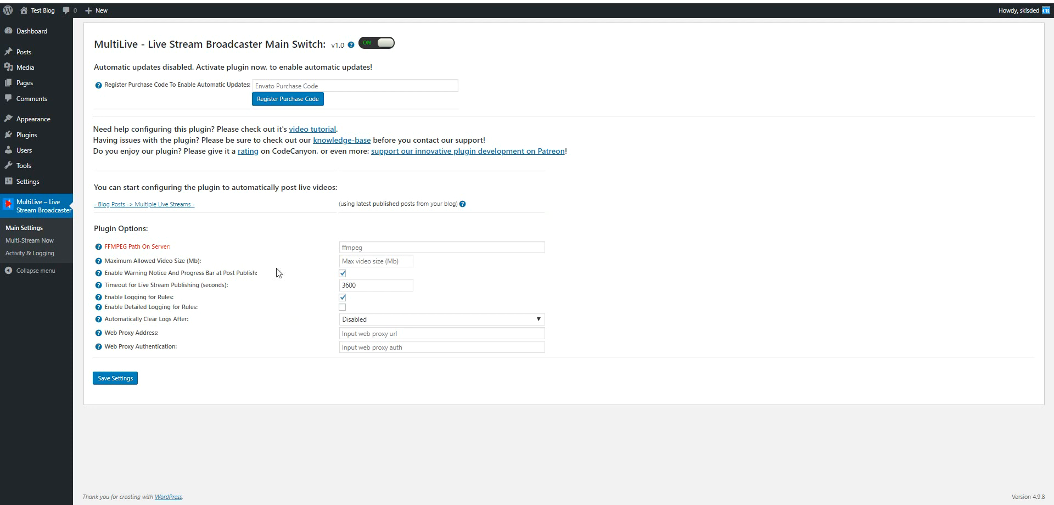
{"action": "mouse_move", "coordinate": [118, 255]}
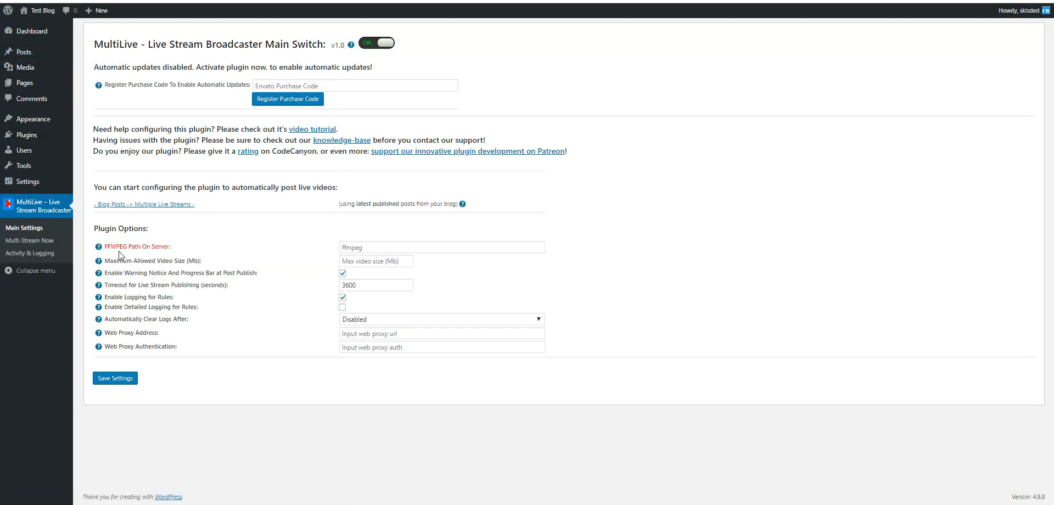
Bring up MultiLive's Multi-Stream Now page and locate the Primary Streaming Server URL setting.
{"action": "left_click", "coordinate": [29, 241]}
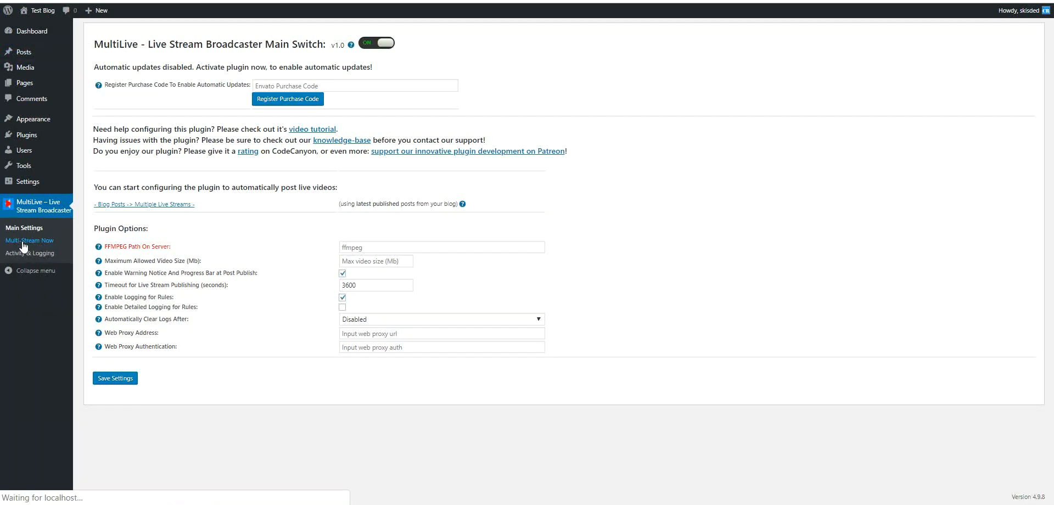
{"action": "left_click", "coordinate": [30, 240]}
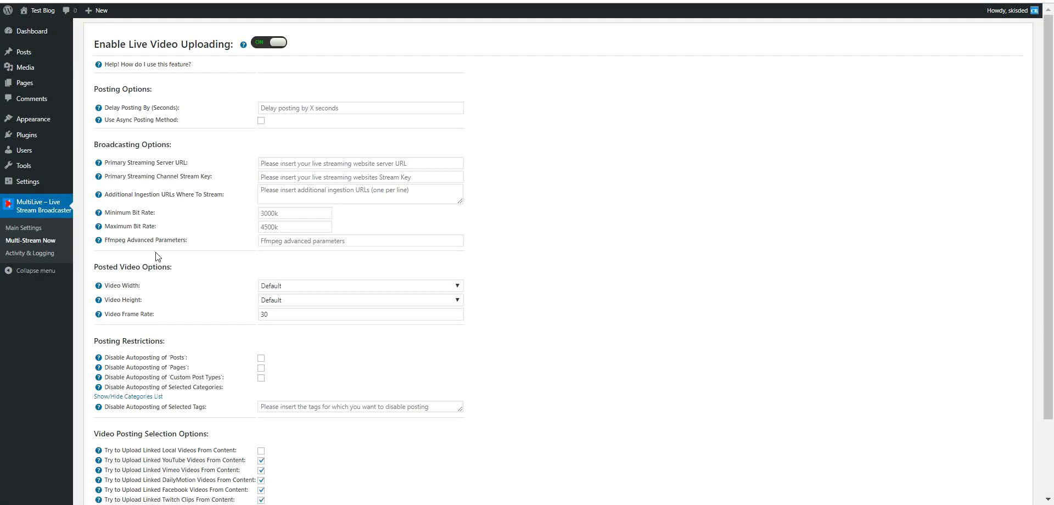
{"action": "mouse_move", "coordinate": [152, 162]}
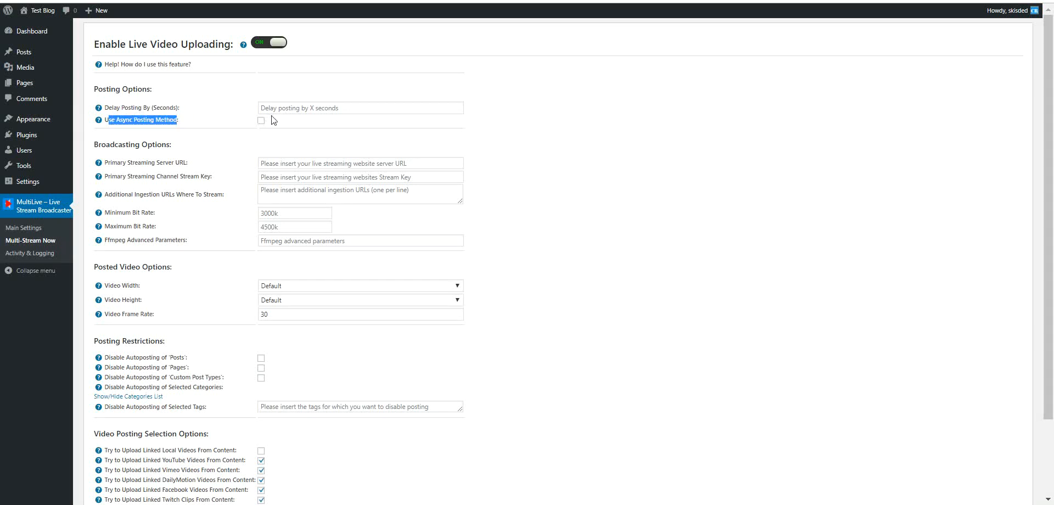
{"action": "mouse_move", "coordinate": [261, 124]}
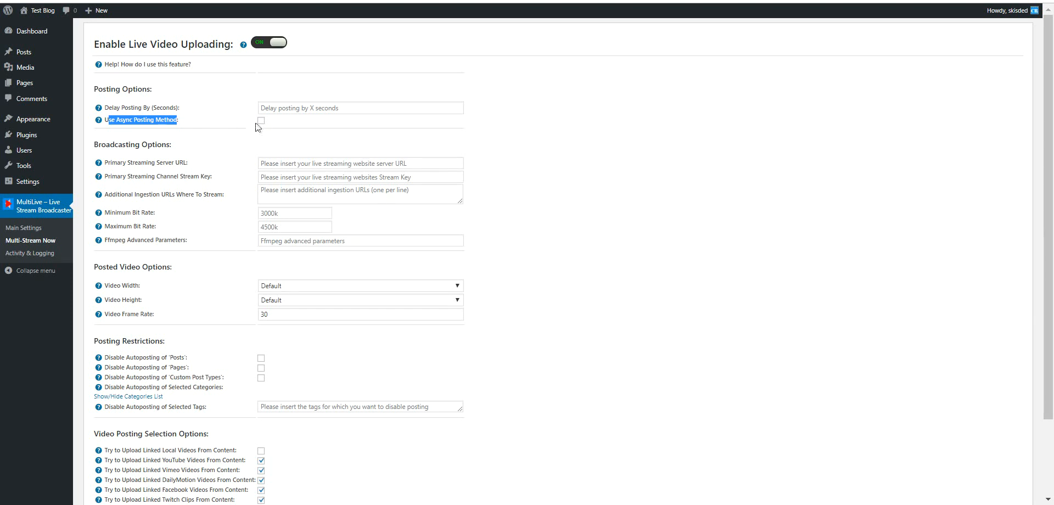
{"action": "mouse_move", "coordinate": [260, 125]}
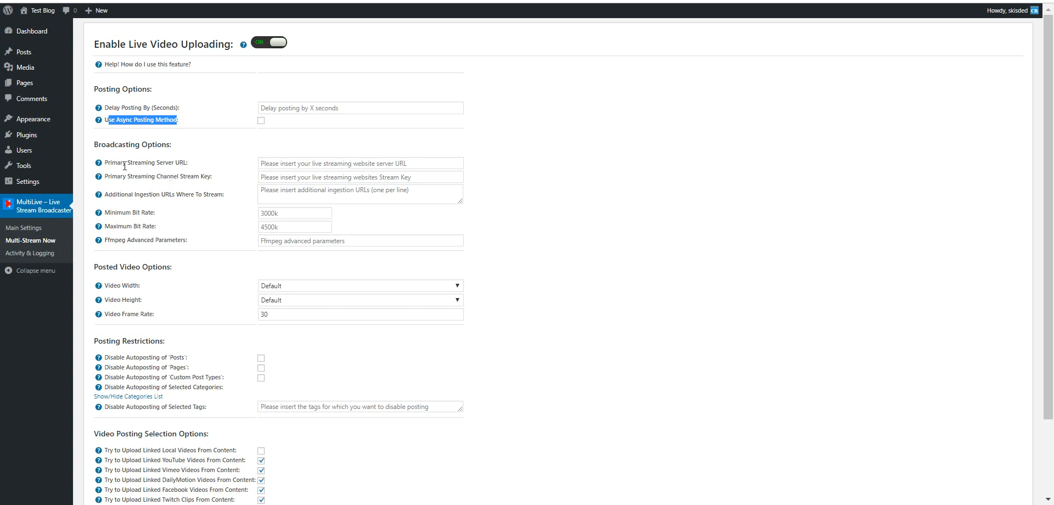
{"action": "double_click", "coordinate": [138, 163]}
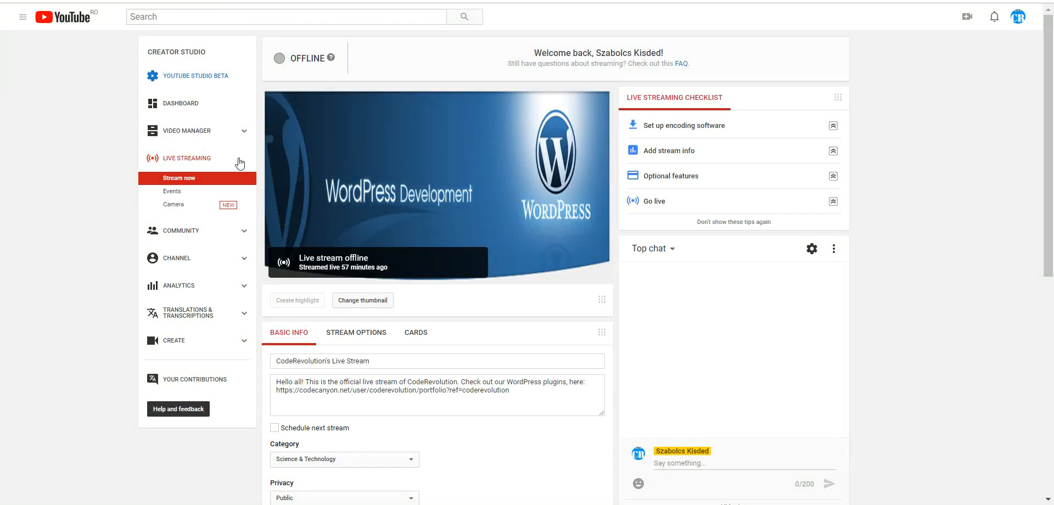
Enter rtmp://a.rtmp.youtube.com/live2 as primary server URL and grab the YouTube stream key.
{"action": "scroll", "scroll_direction": "down", "scroll_amount": 3}
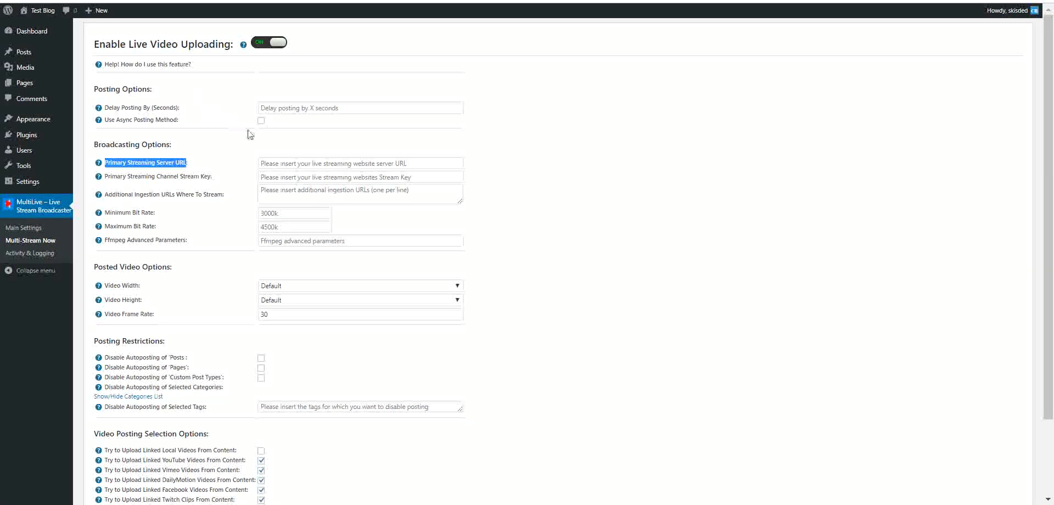
{"action": "type", "text": "rtmp://a.rtmp.youtube.com/live2"}
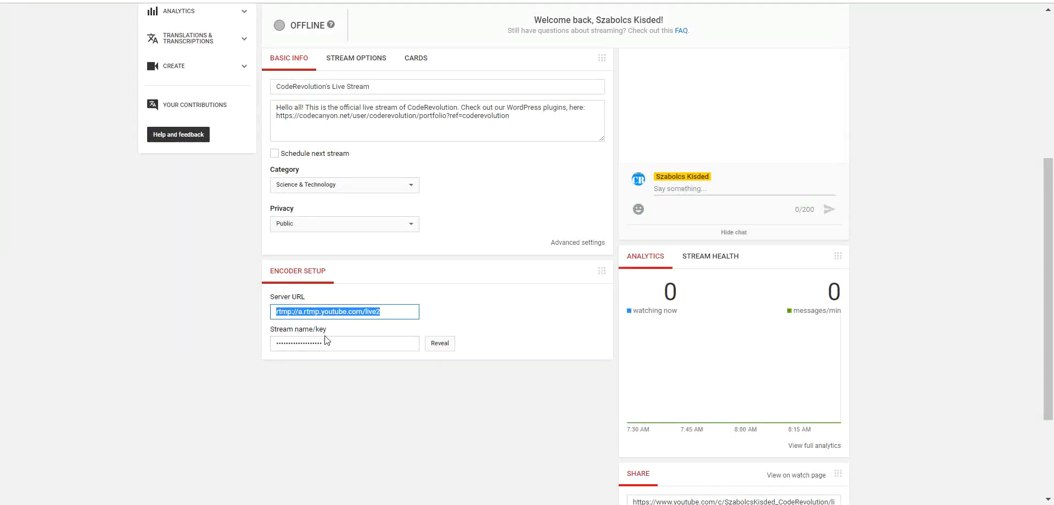
{"action": "left_click", "coordinate": [439, 342]}
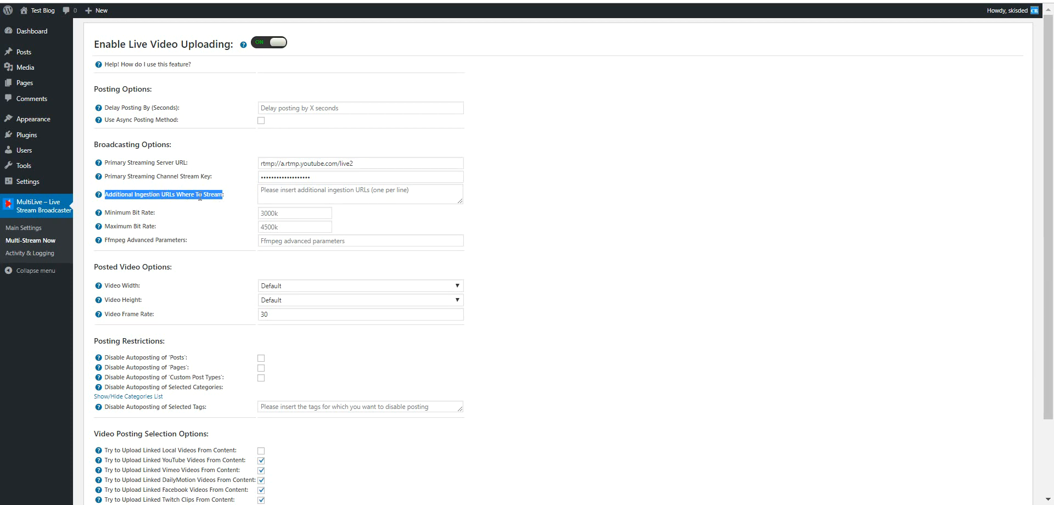
Reveal the Twitch stream key and add the Twitch ingest URL under Additional Ingestion URLs.
{"action": "left_click", "coordinate": [360, 194]}
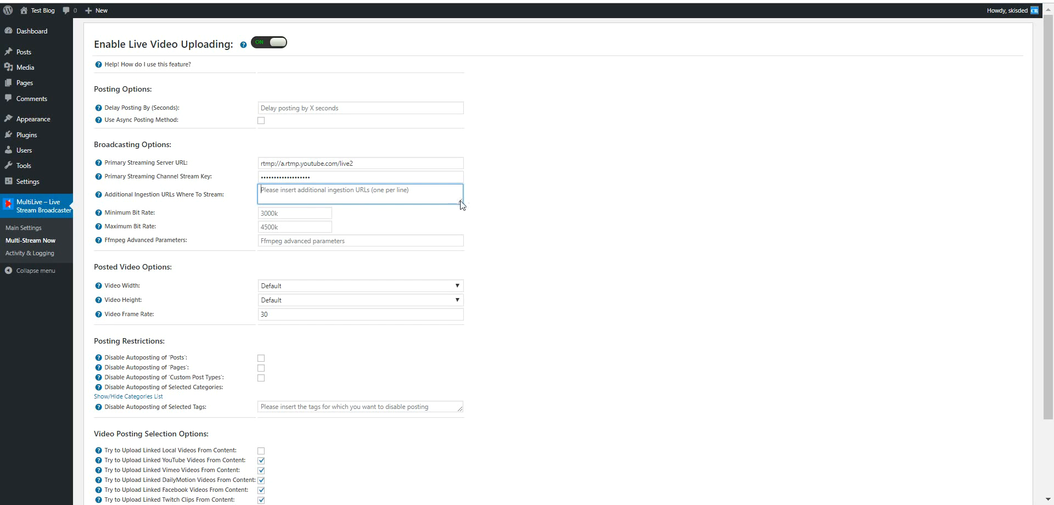
{"action": "left_click_drag", "start_coordinate": [461, 205], "coordinate": [461, 269]}
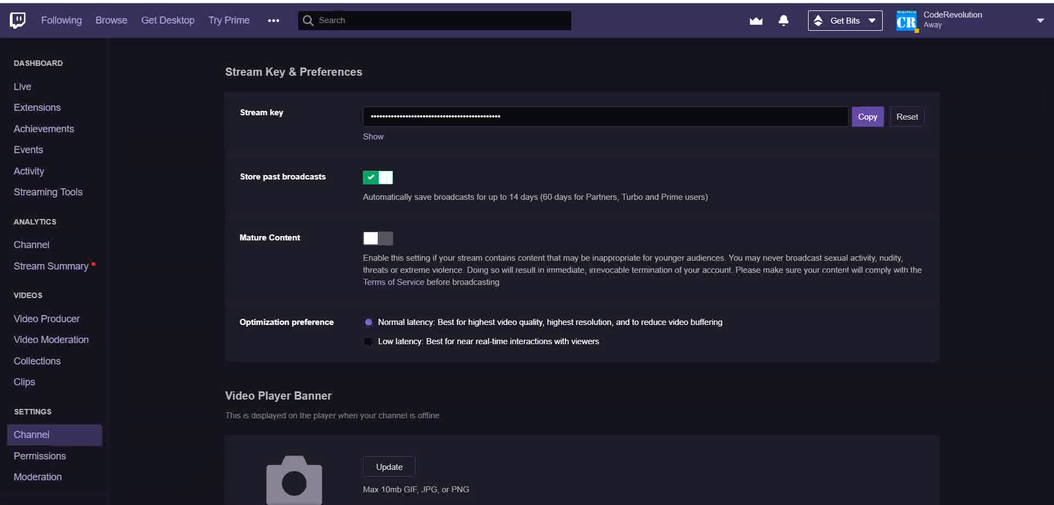
{"action": "left_click", "coordinate": [372, 137]}
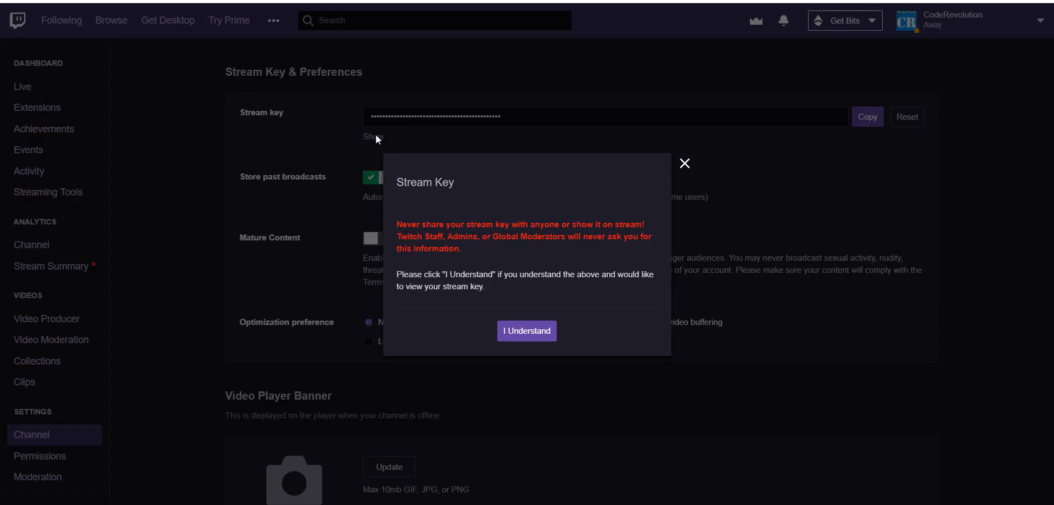
{"action": "left_click", "coordinate": [526, 330]}
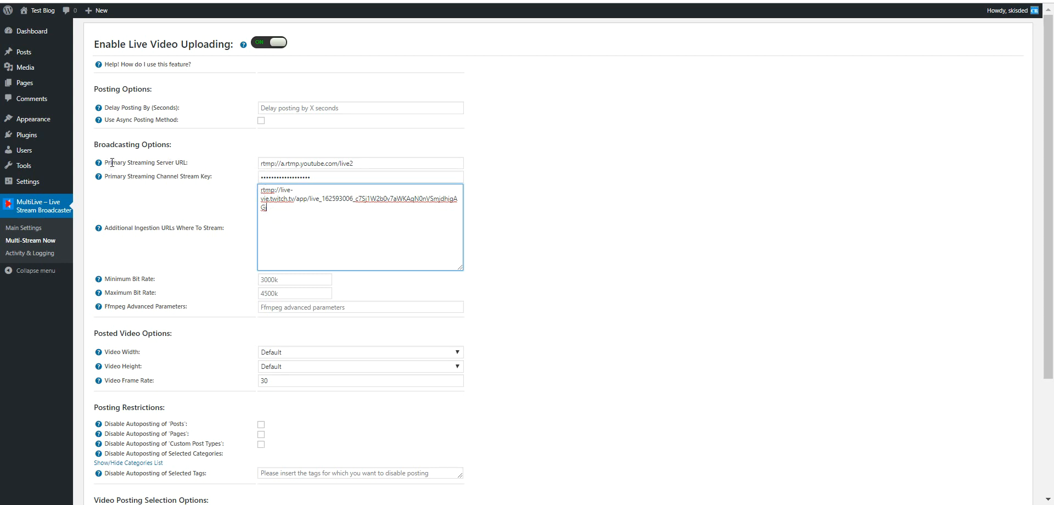
{"action": "double_click", "coordinate": [148, 162]}
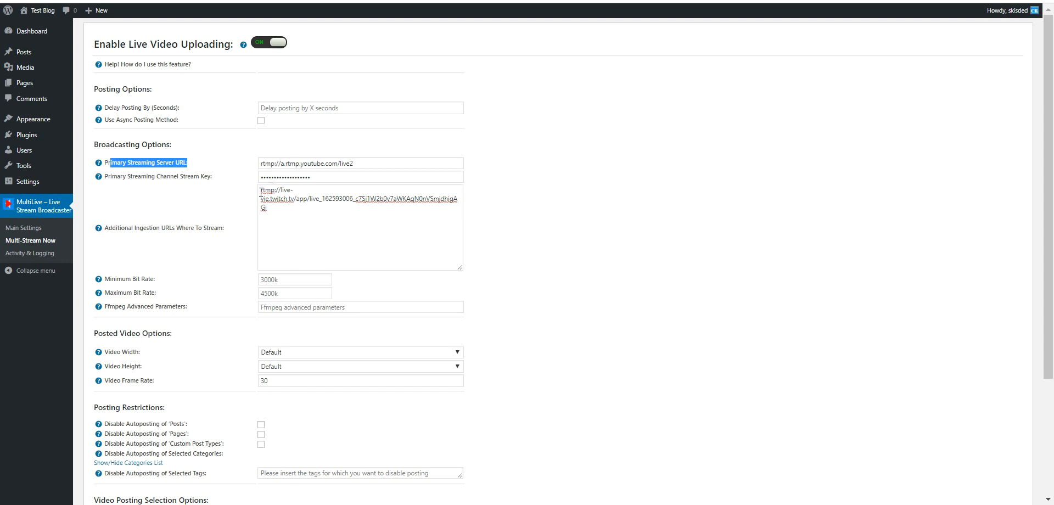
{"action": "triple_click", "coordinate": [336, 199]}
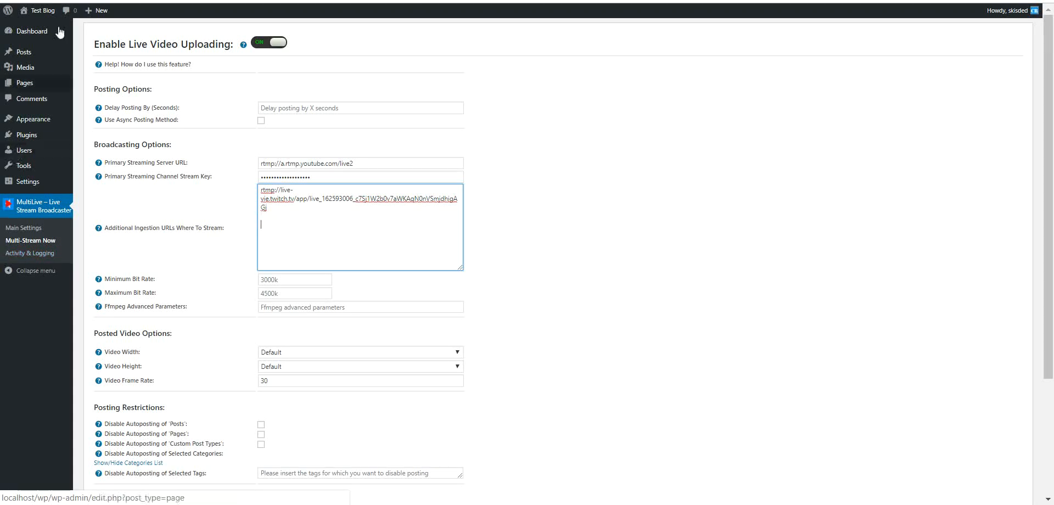
{"action": "mouse_move", "coordinate": [23, 150]}
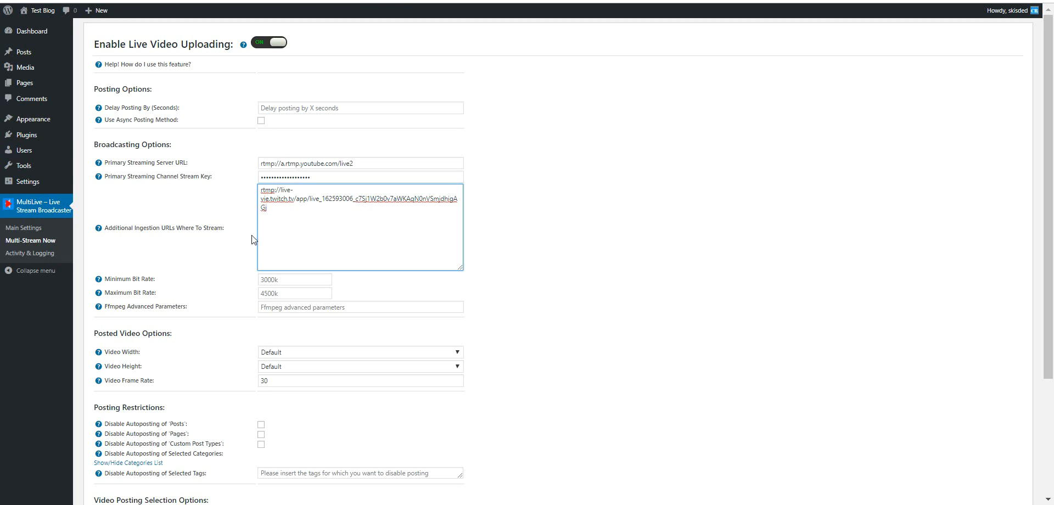
Save the multi-stream settings with the YouTube server, stream key and Twitch ingestion URL.
{"action": "scroll", "scroll_direction": "down", "scroll_amount": 3}
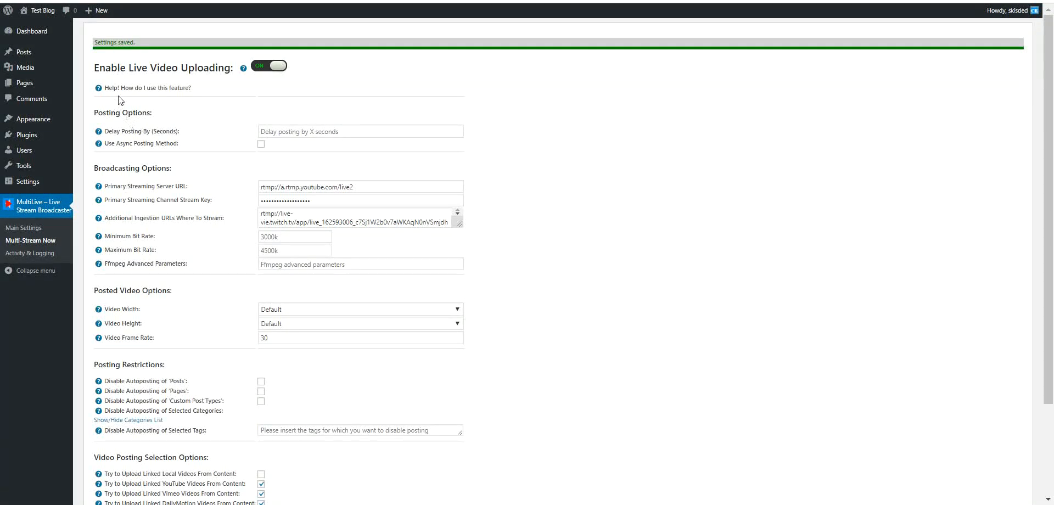
{"action": "mouse_move", "coordinate": [183, 115]}
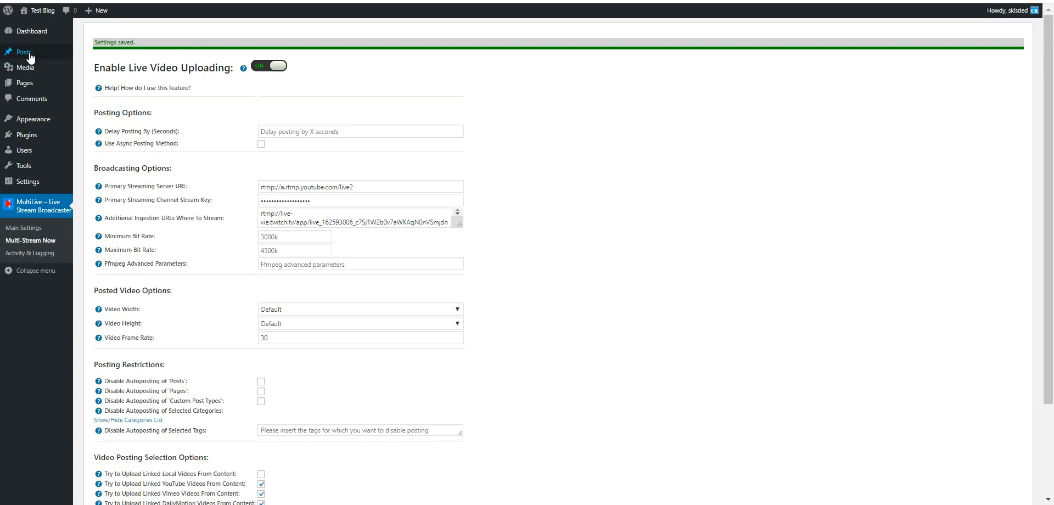
Publish a new post titled test embedding the Dota 2 Rampage in 4 Minutes video.
{"action": "left_click", "coordinate": [23, 53]}
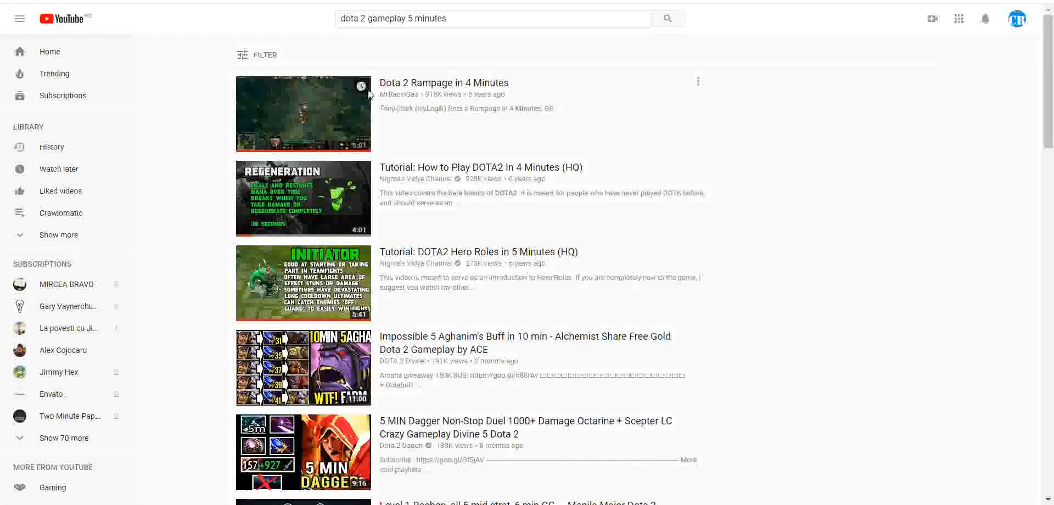
{"action": "left_click", "coordinate": [303, 114]}
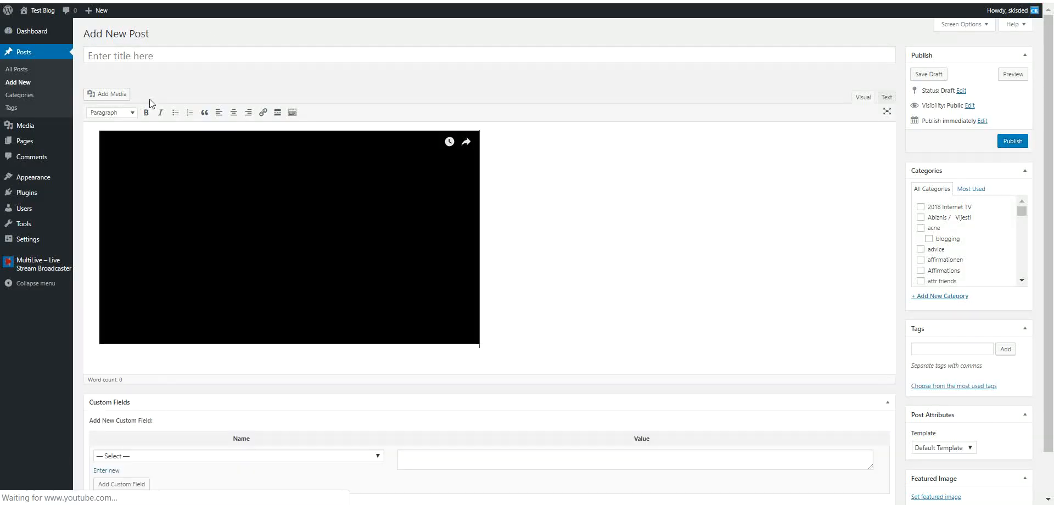
{"action": "type", "text": "test"}
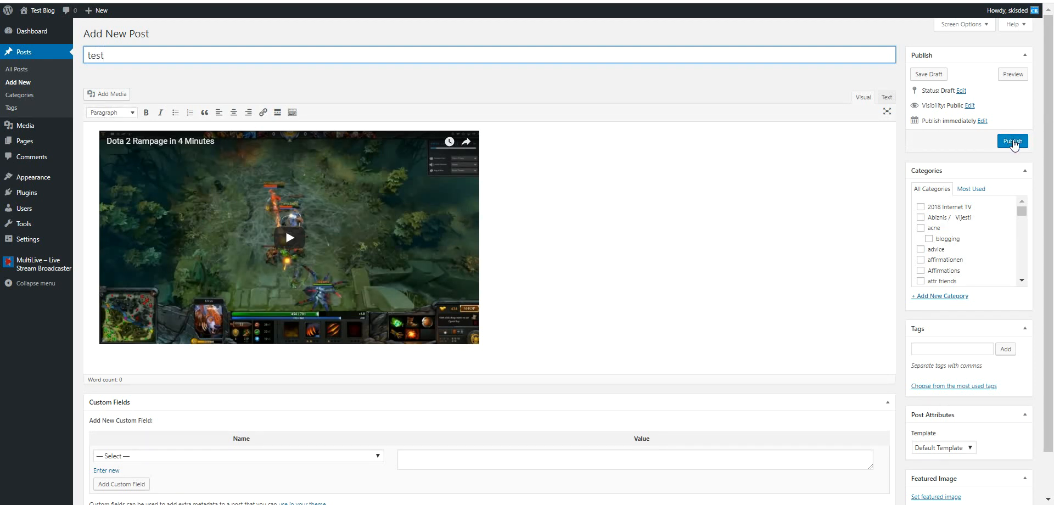
{"action": "left_click", "coordinate": [1011, 141]}
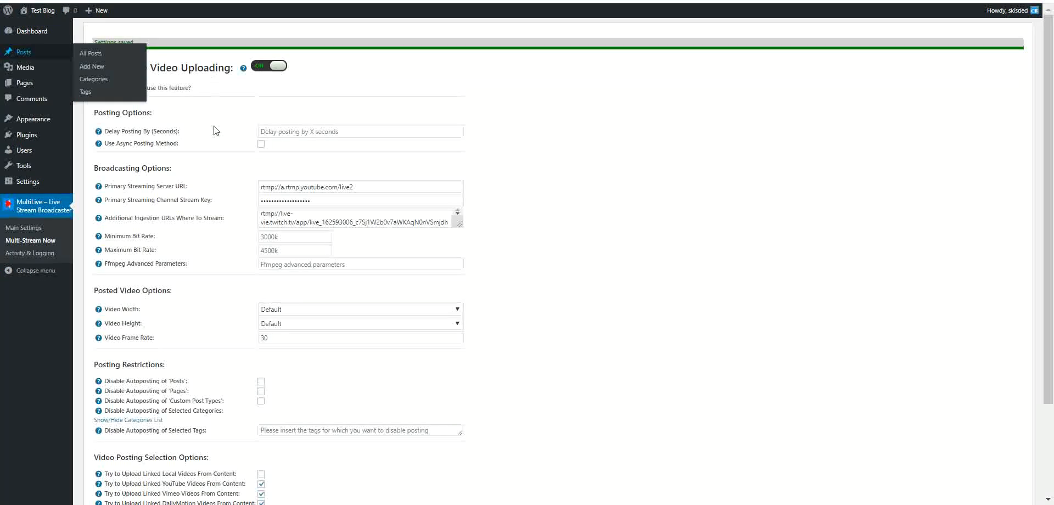
Note the async posting method while MultiLive uploads the test post's video to the stream sites.
{"action": "double_click", "coordinate": [132, 142]}
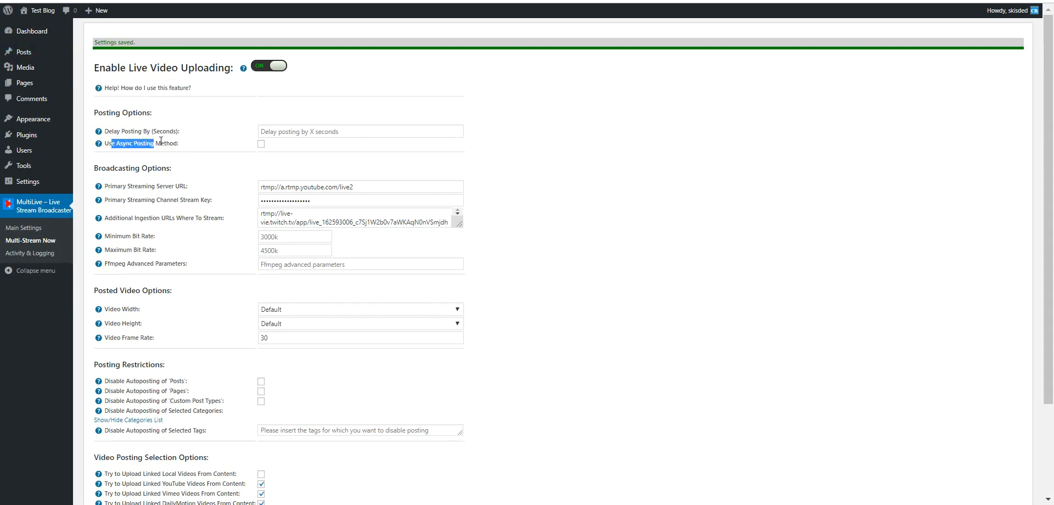
{"action": "left_click", "coordinate": [18, 83]}
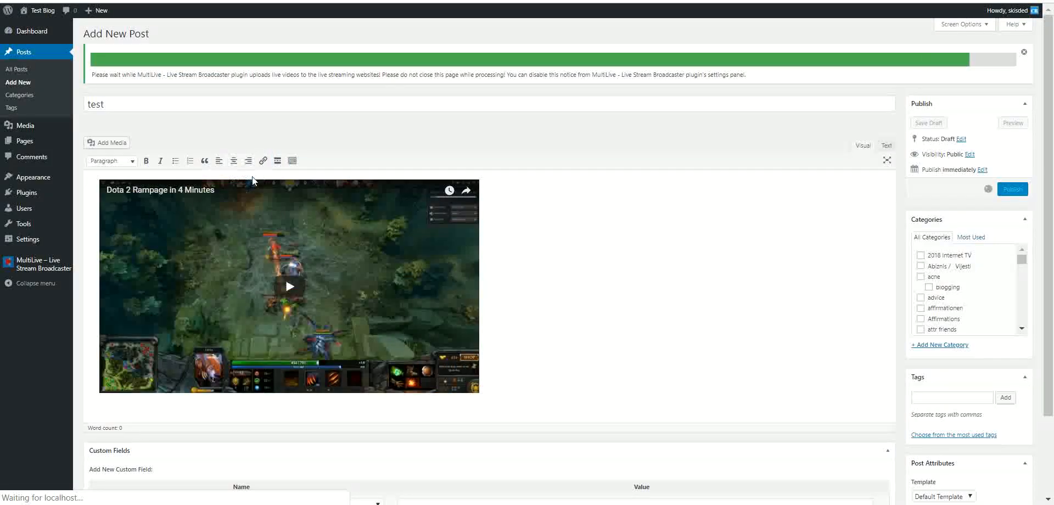
{"action": "left_click", "coordinate": [1011, 189]}
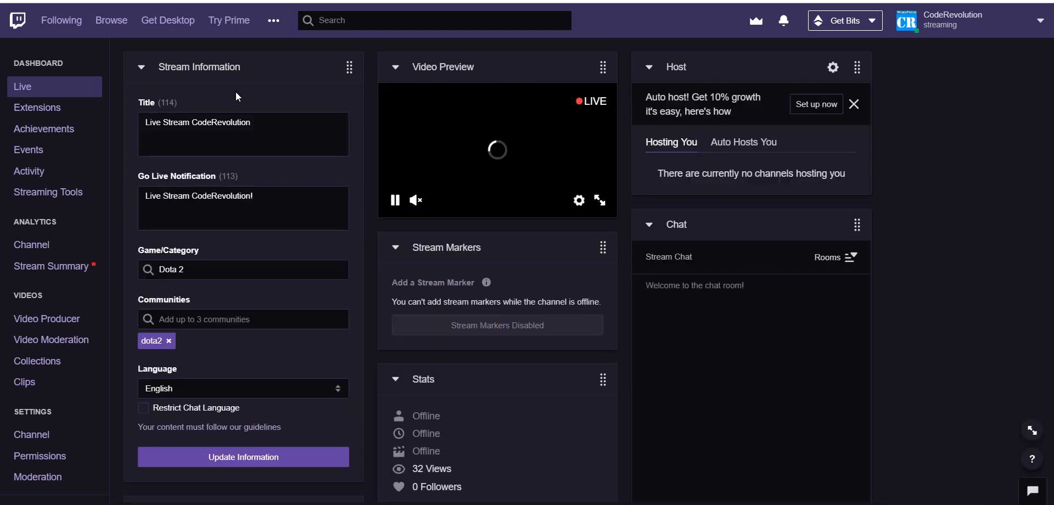
{"action": "mouse_move", "coordinate": [410, 154]}
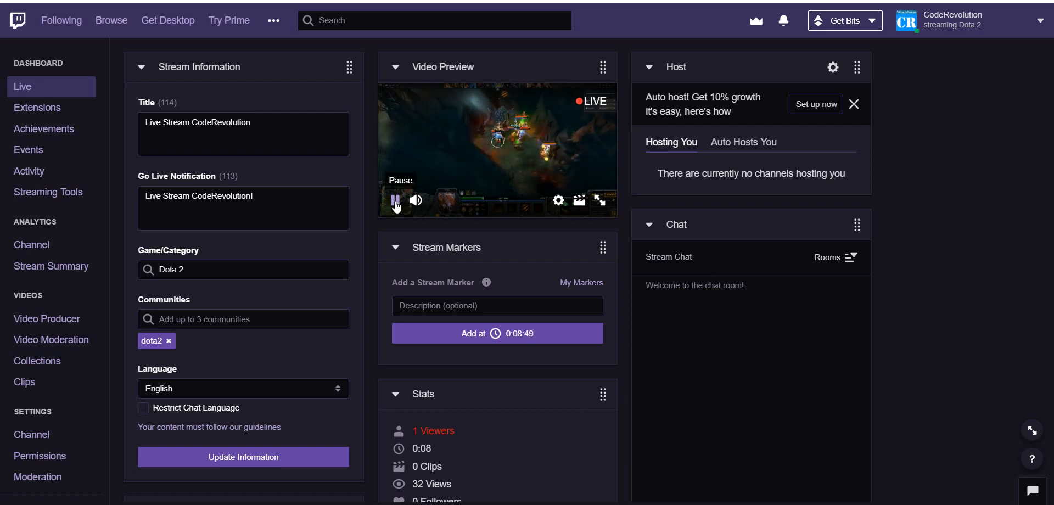
Pause the Twitch live preview showing the Dota 2 footage.
{"action": "left_click", "coordinate": [394, 200]}
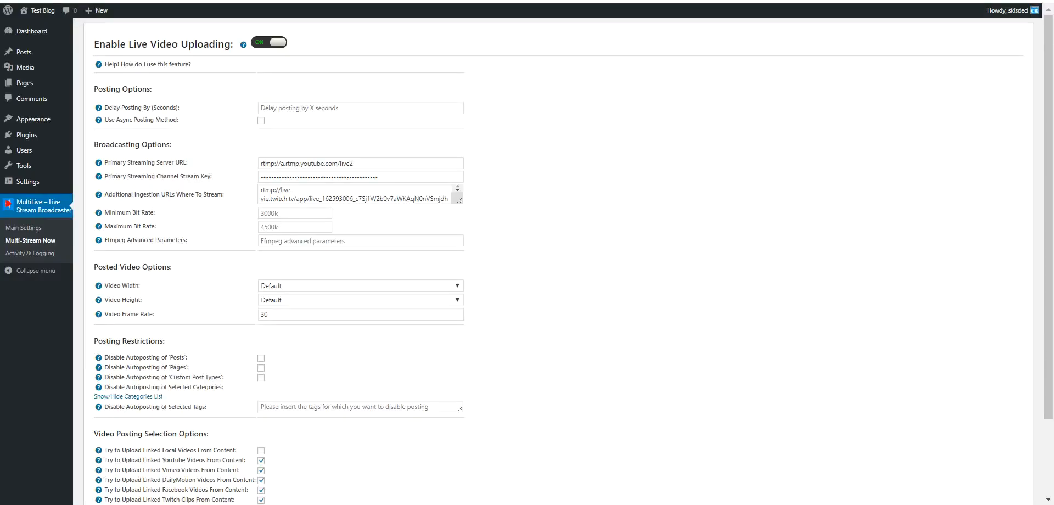
{"action": "mouse_move", "coordinate": [151, 76]}
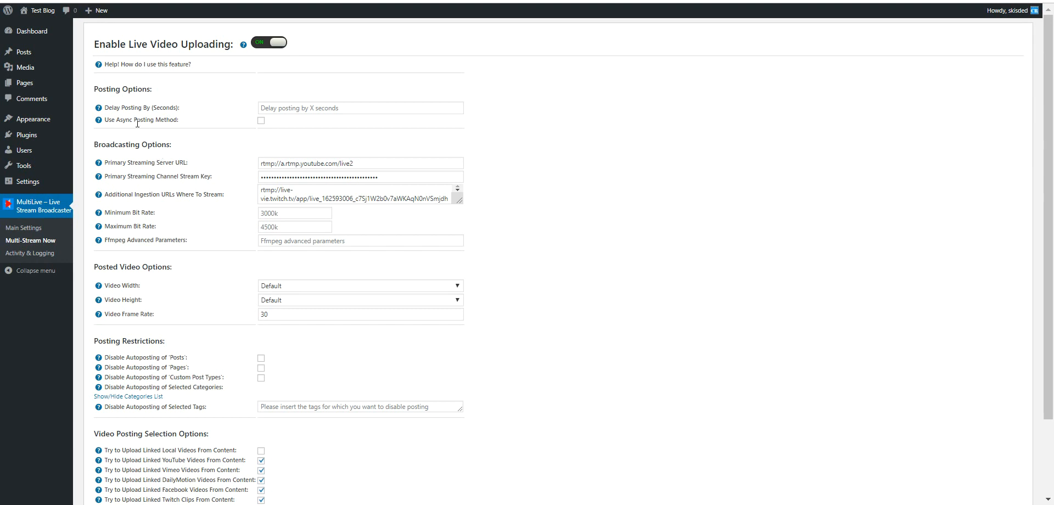
{"action": "scroll", "scroll_direction": "down", "scroll_amount": 3}
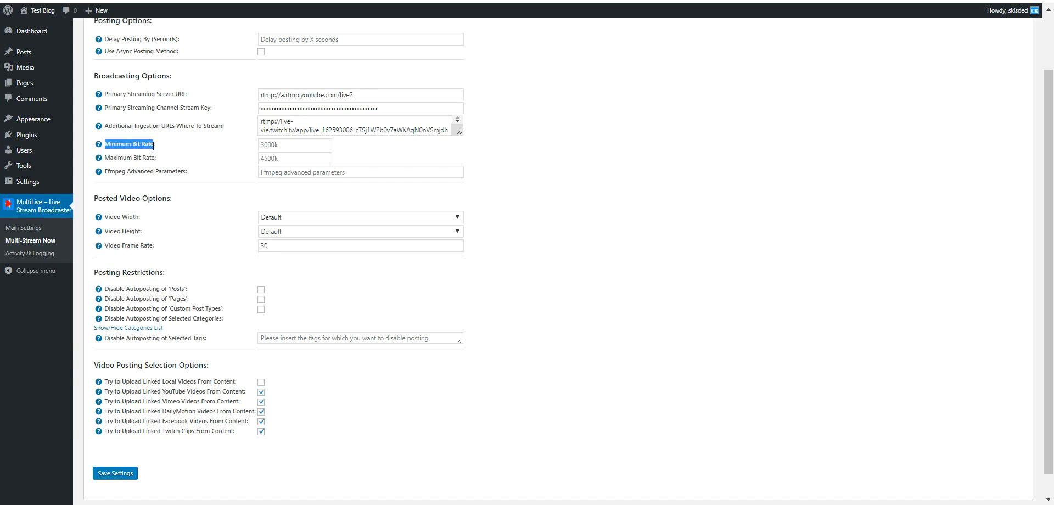
{"action": "left_click", "coordinate": [295, 144]}
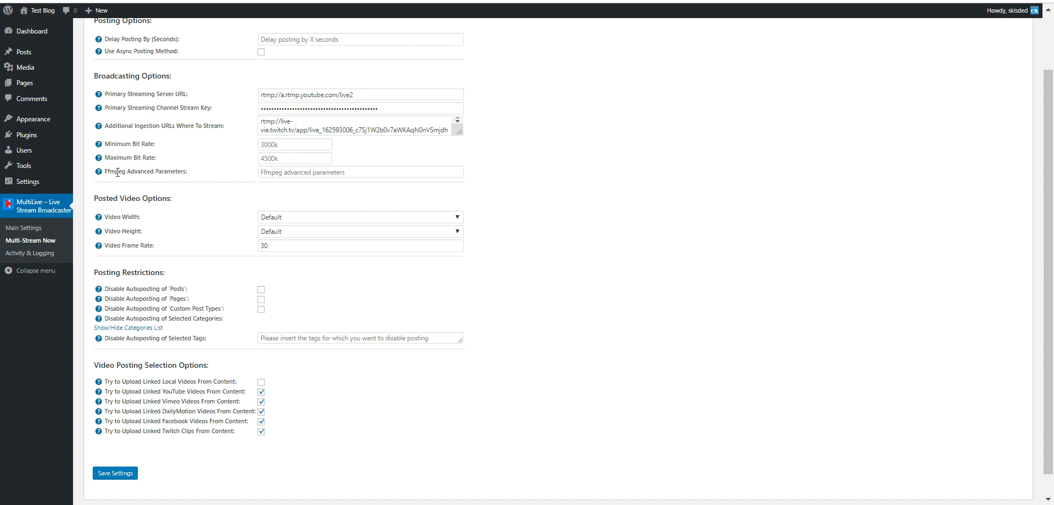
{"action": "double_click", "coordinate": [145, 171]}
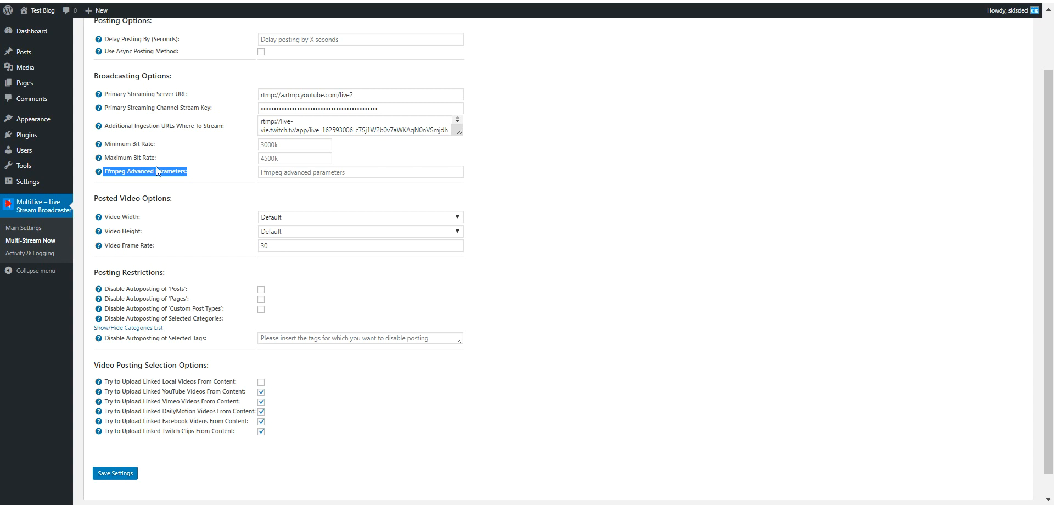
{"action": "mouse_move", "coordinate": [98, 172]}
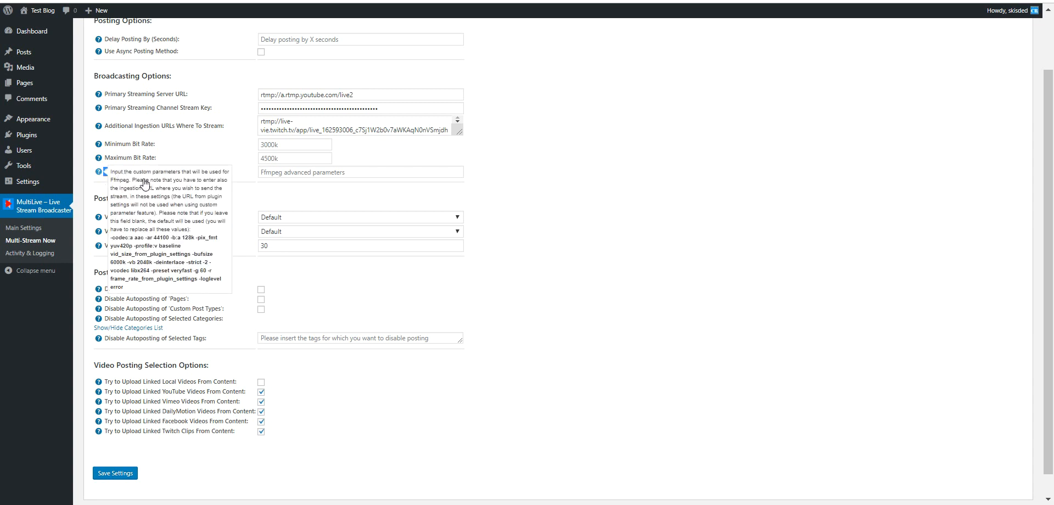
{"action": "mouse_move", "coordinate": [136, 233]}
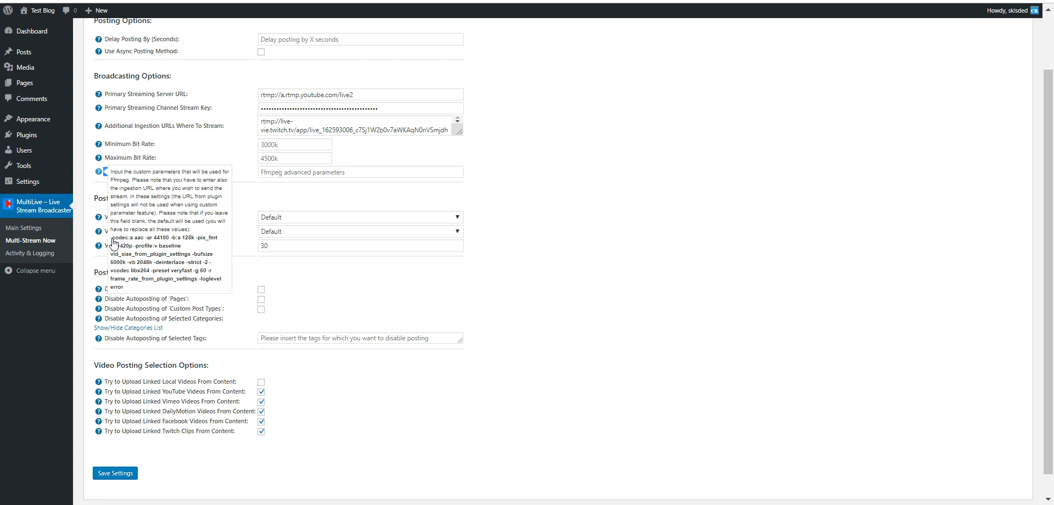
{"action": "double_click", "coordinate": [118, 239]}
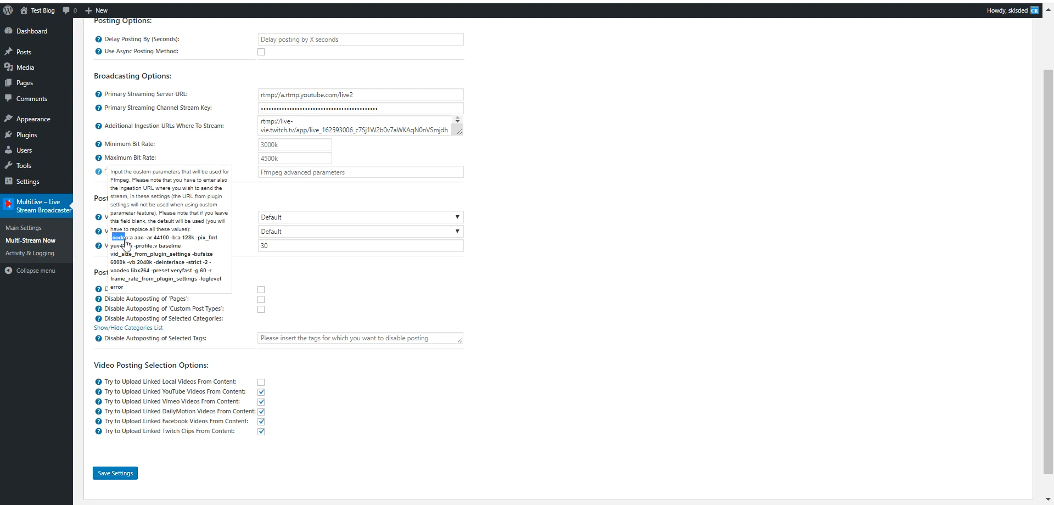
{"action": "left_click_drag", "start_coordinate": [111, 237], "coordinate": [123, 288]}
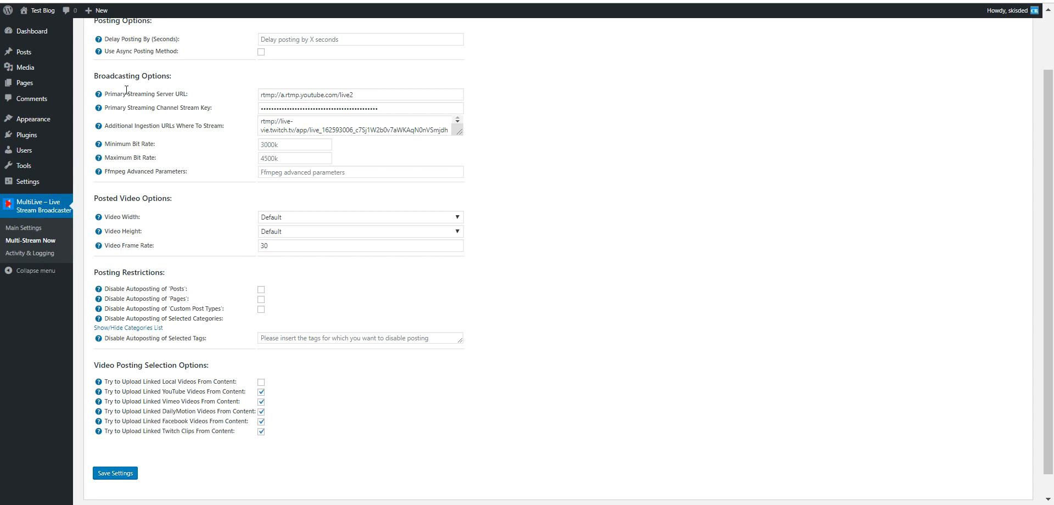
{"action": "mouse_move", "coordinate": [133, 218]}
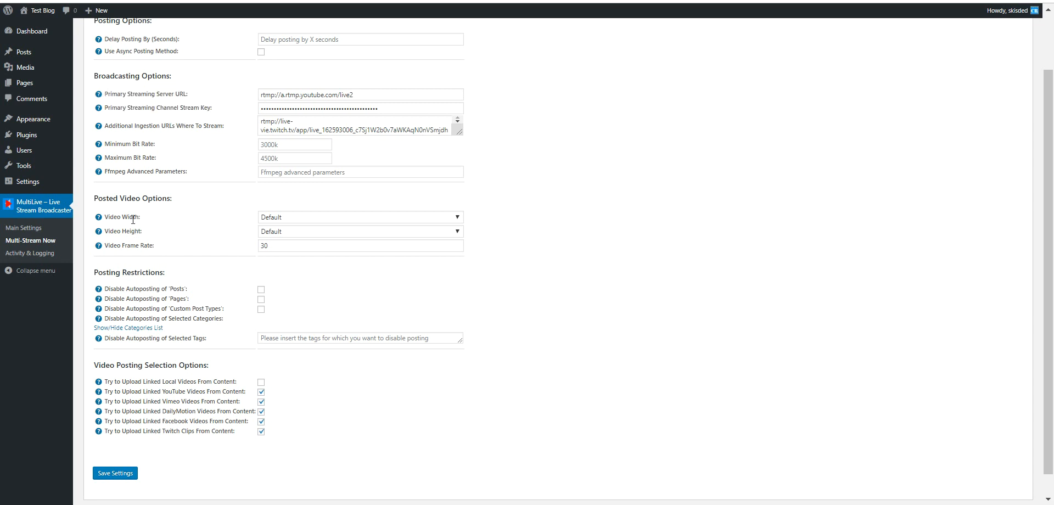
{"action": "mouse_move", "coordinate": [170, 234]}
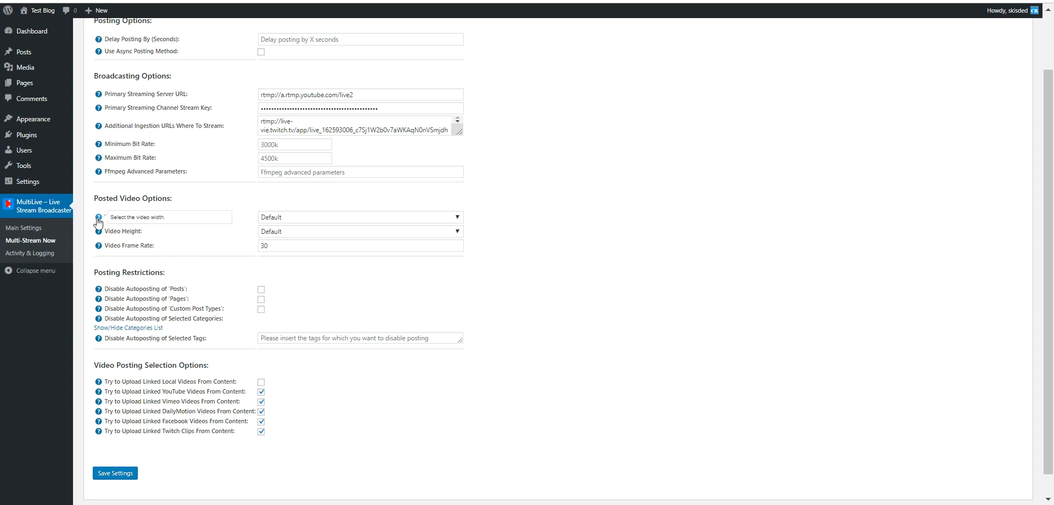
{"action": "double_click", "coordinate": [121, 217]}
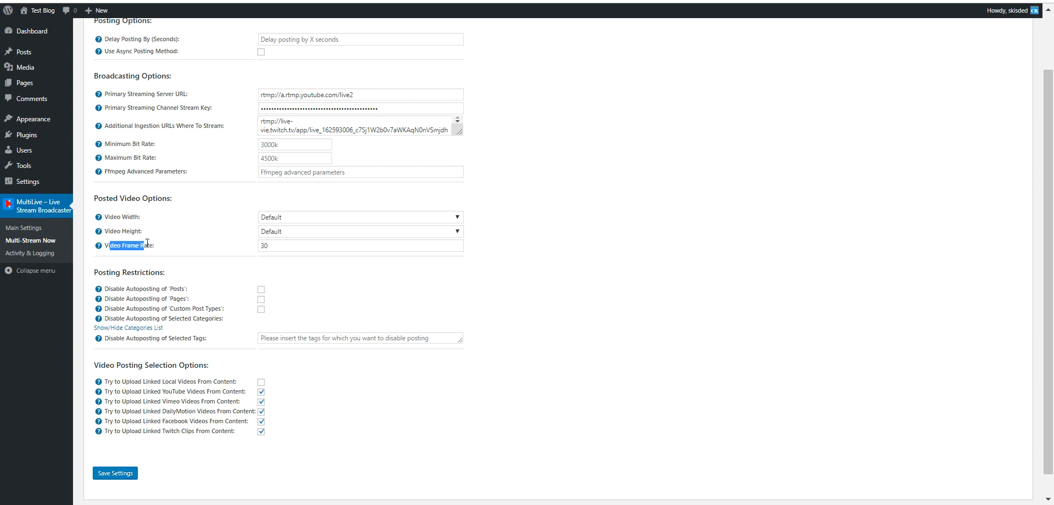
Review the autoposting exclusions and enable 'Try to Upload Linked Local Videos From Content'.
{"action": "scroll", "scroll_direction": "down", "scroll_amount": 3}
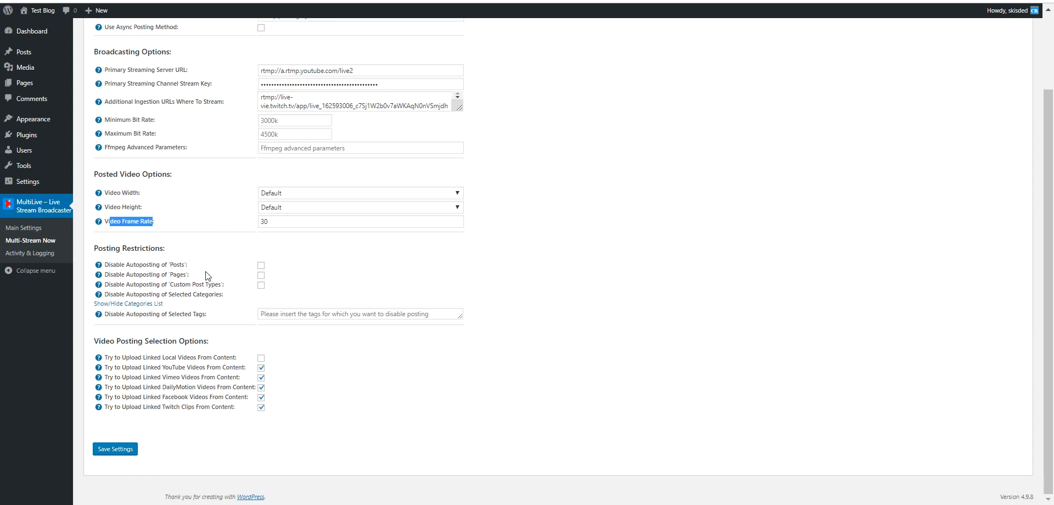
{"action": "mouse_move", "coordinate": [126, 250]}
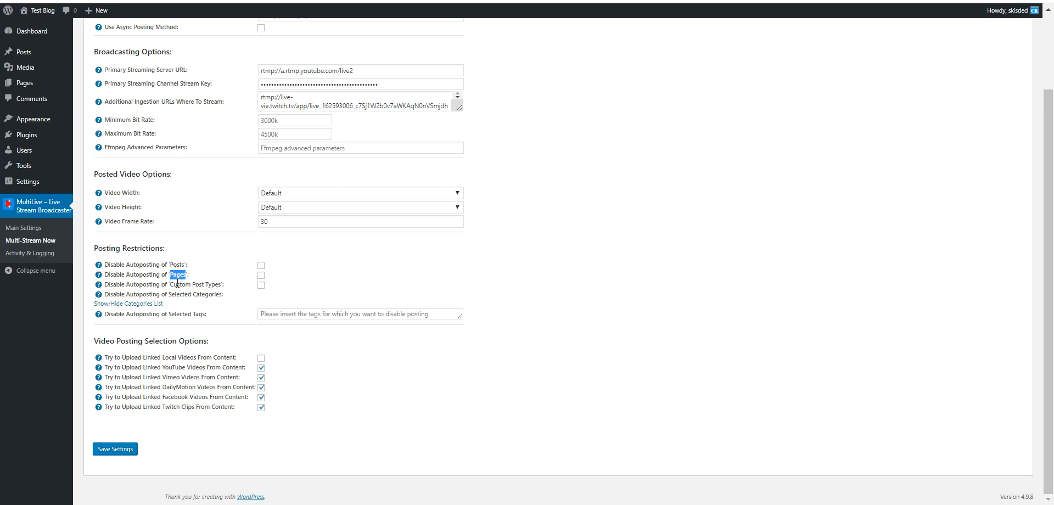
{"action": "double_click", "coordinate": [196, 283]}
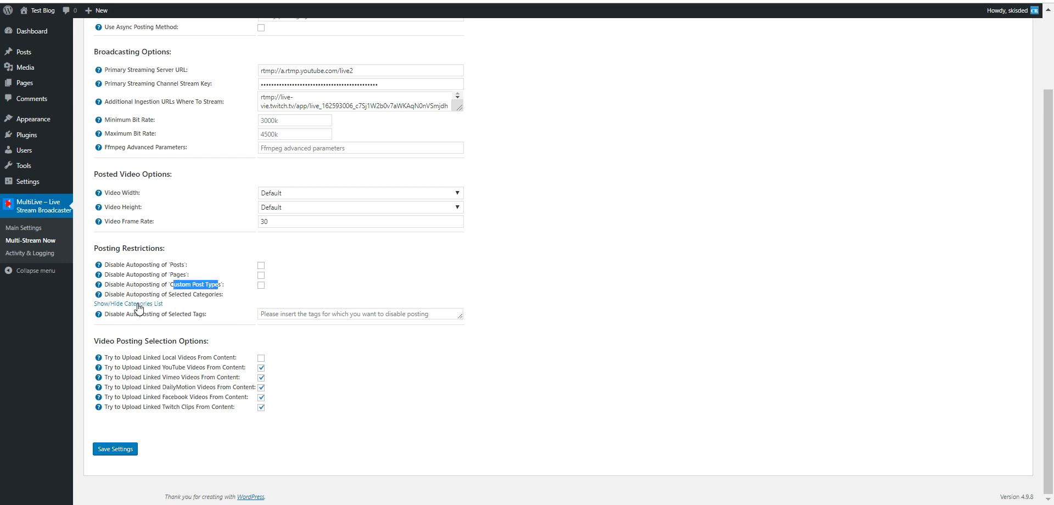
{"action": "mouse_move", "coordinate": [128, 323]}
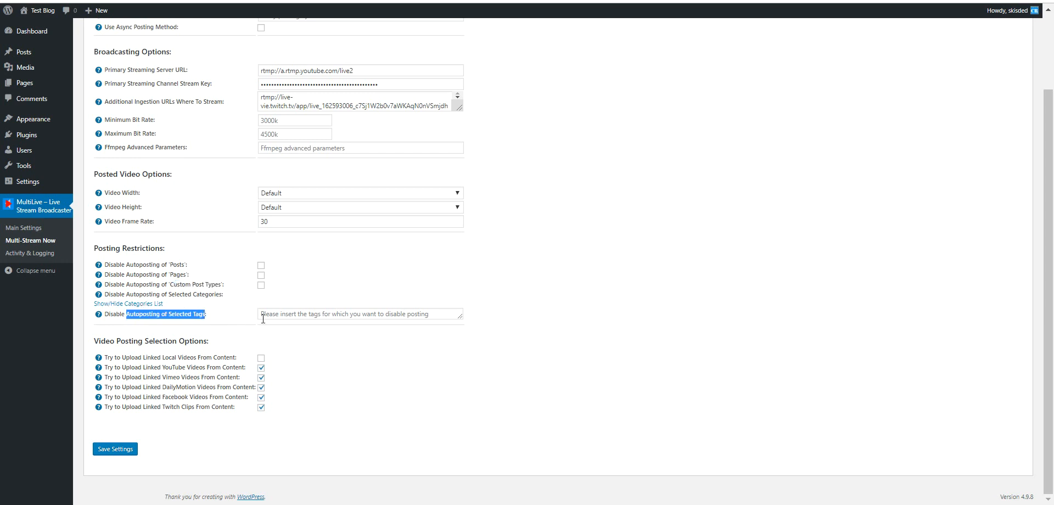
{"action": "left_click", "coordinate": [360, 314]}
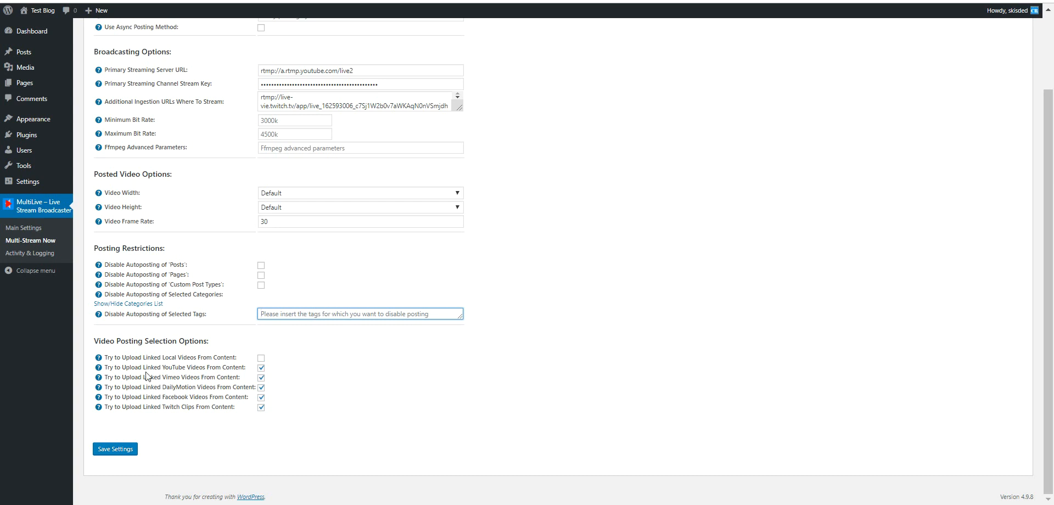
{"action": "left_click", "coordinate": [262, 358]}
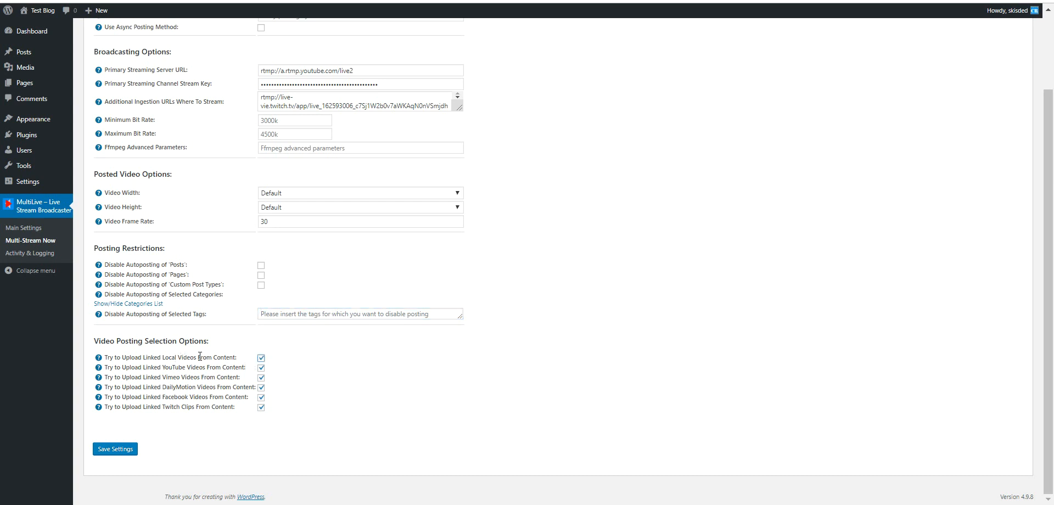
{"action": "double_click", "coordinate": [172, 378]}
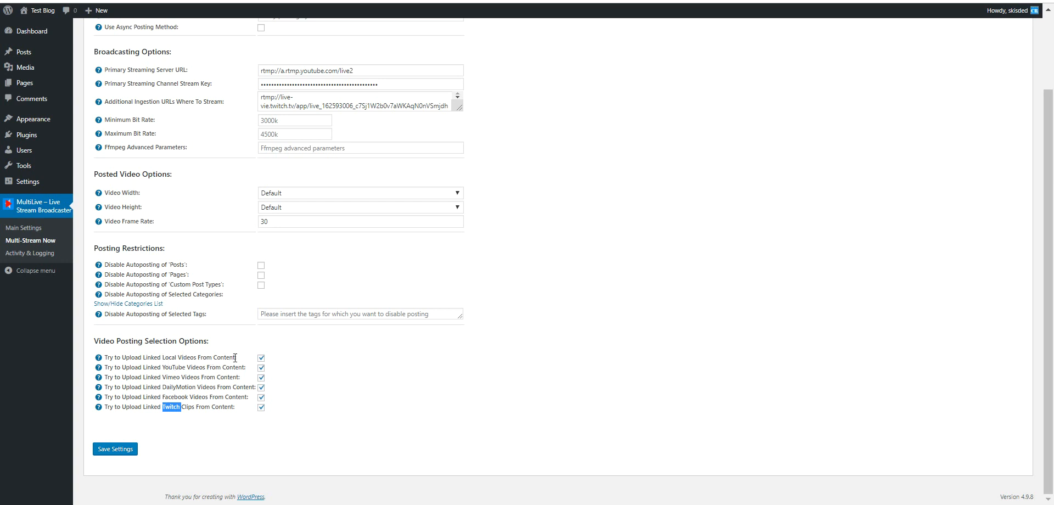
{"action": "mouse_move", "coordinate": [197, 247]}
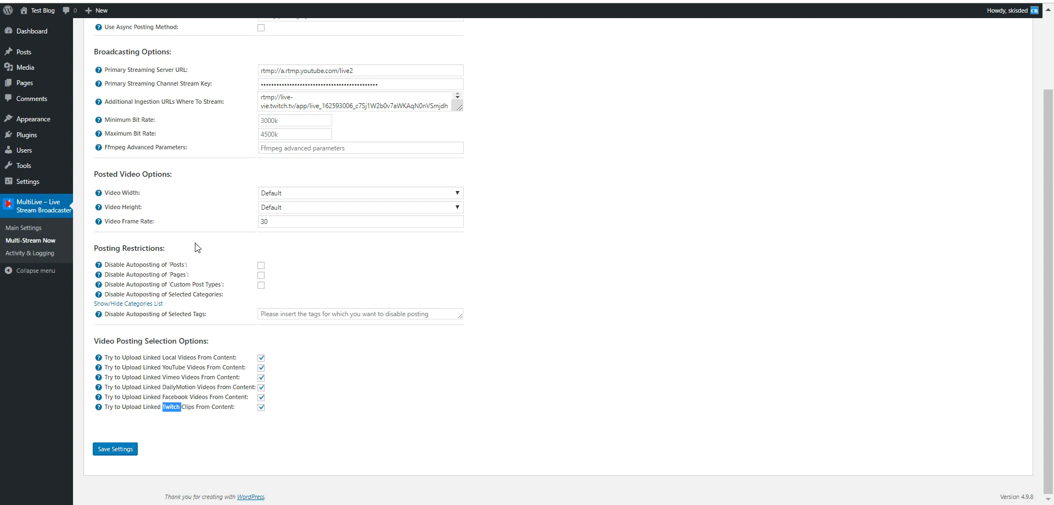
{"action": "mouse_move", "coordinate": [208, 86]}
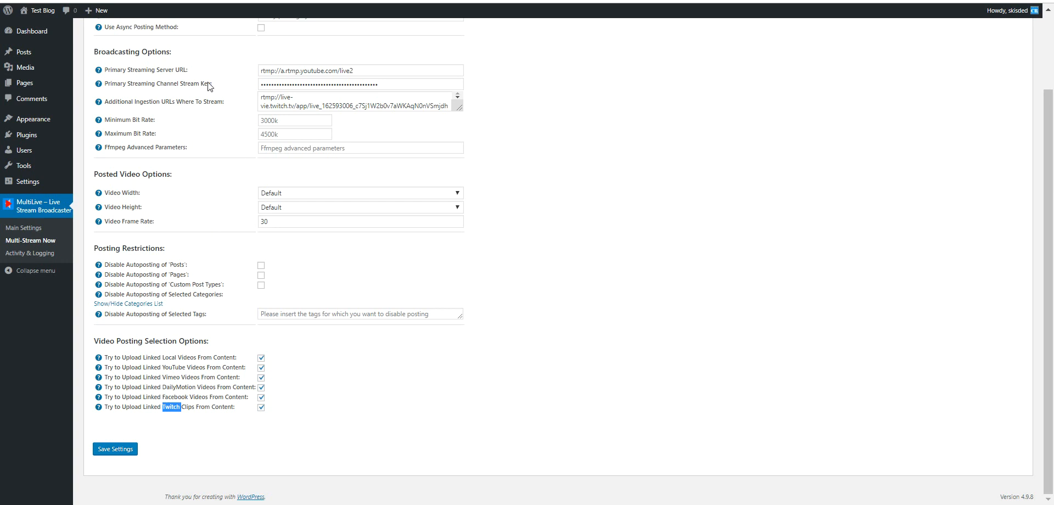
{"action": "mouse_move", "coordinate": [39, 270]}
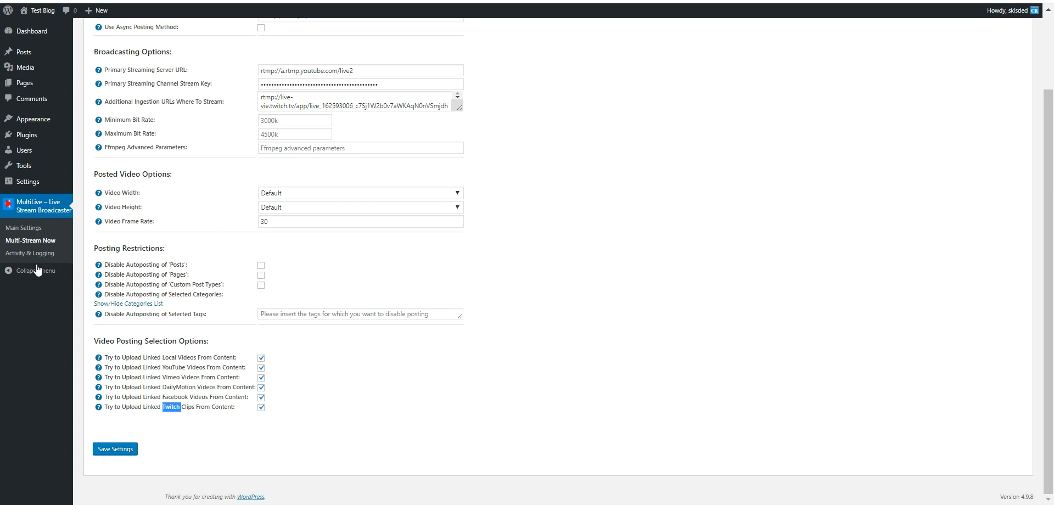
Leave without saving for Activity & Logging and note the Restore Plugin Default Settings section.
{"action": "left_click", "coordinate": [30, 254]}
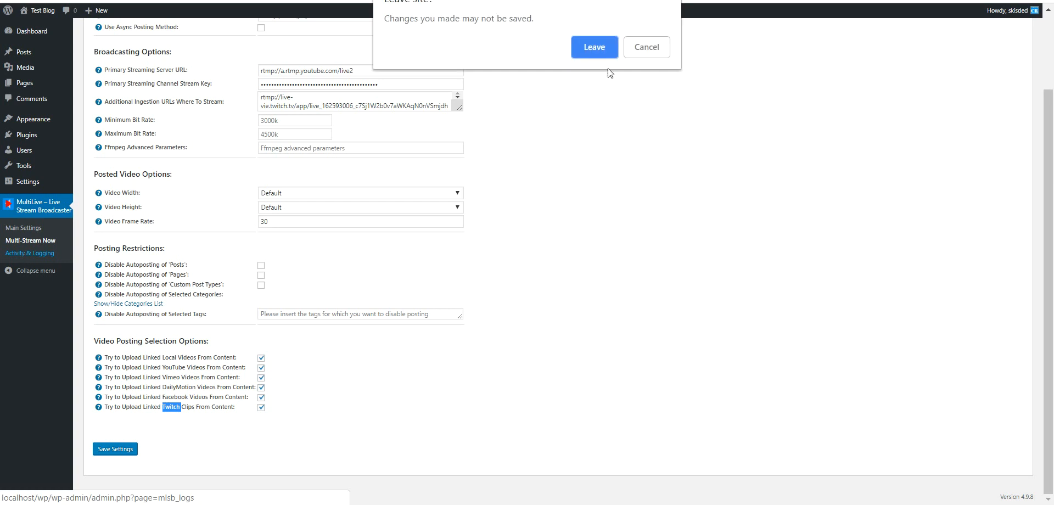
{"action": "left_click", "coordinate": [594, 47]}
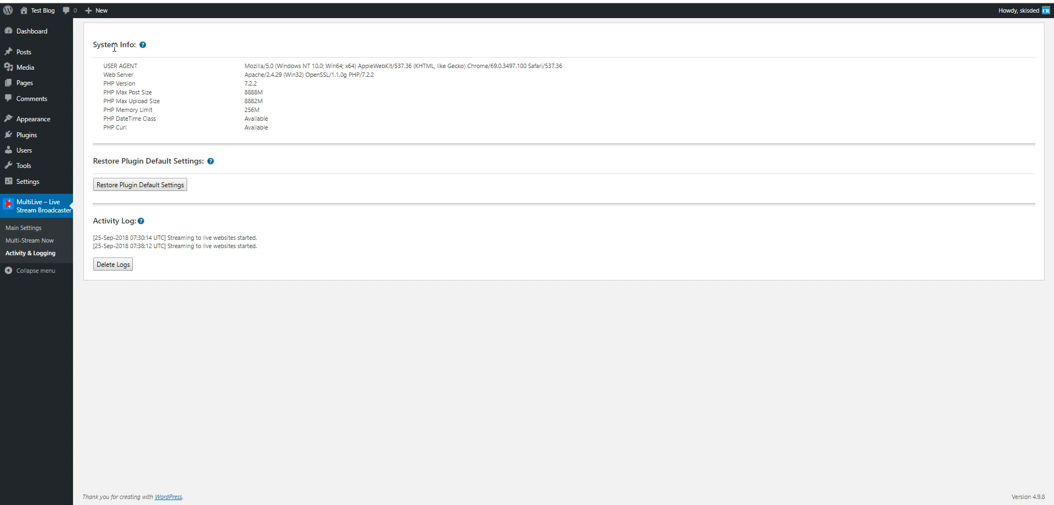
{"action": "left_click_drag", "start_coordinate": [100, 160], "coordinate": [179, 160]}
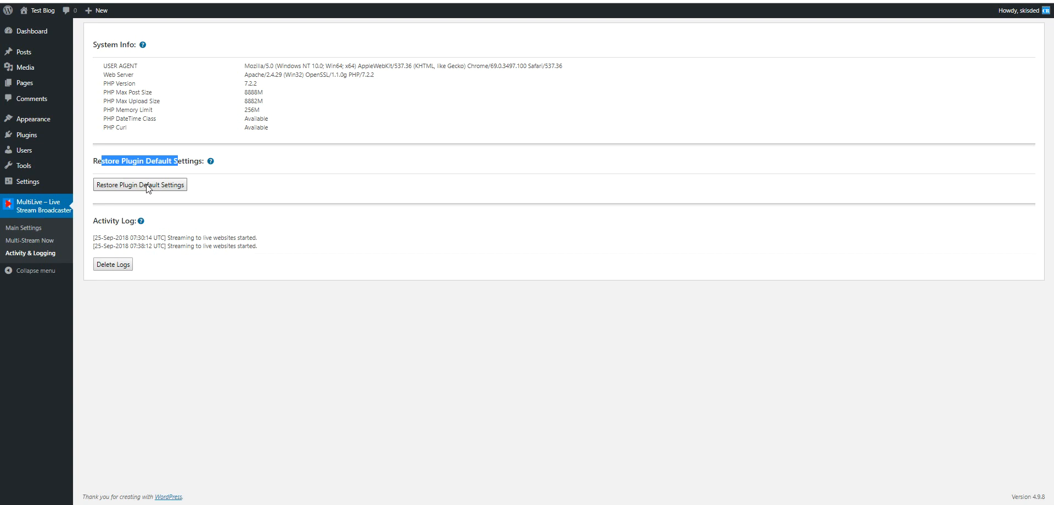
{"action": "mouse_move", "coordinate": [145, 289]}
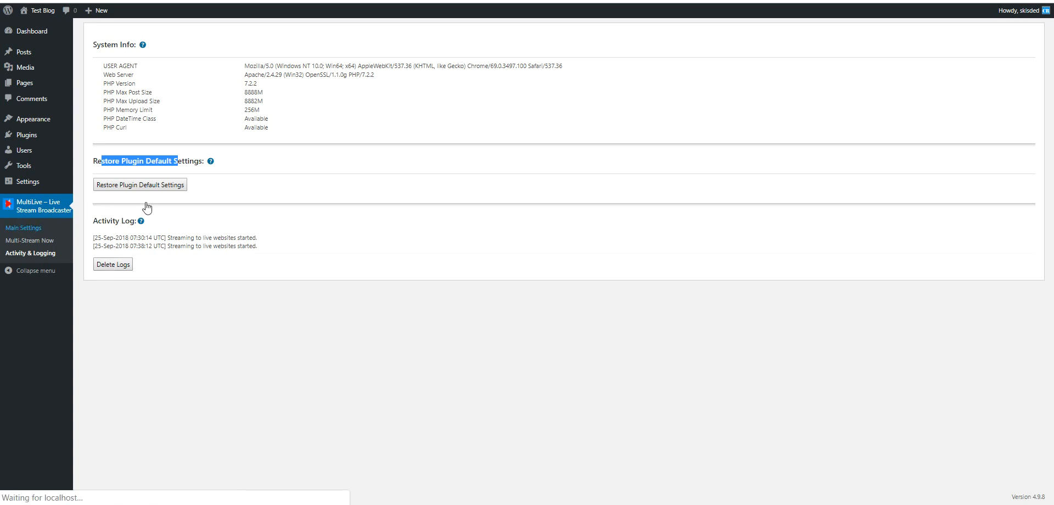
Review Main Settings plugin options: FFMPEG path, maximum video size and stream publishing timeout.
{"action": "left_click", "coordinate": [23, 227]}
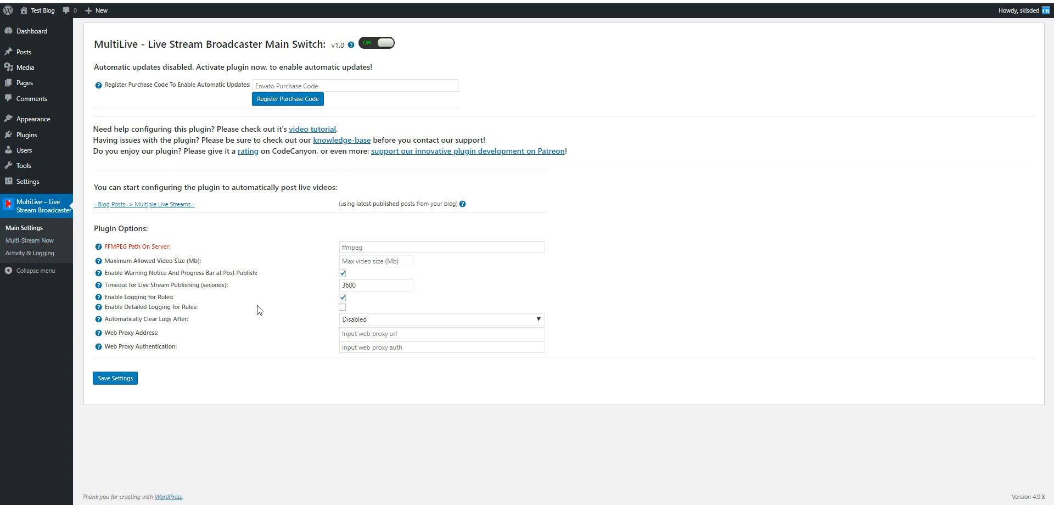
{"action": "double_click", "coordinate": [115, 245]}
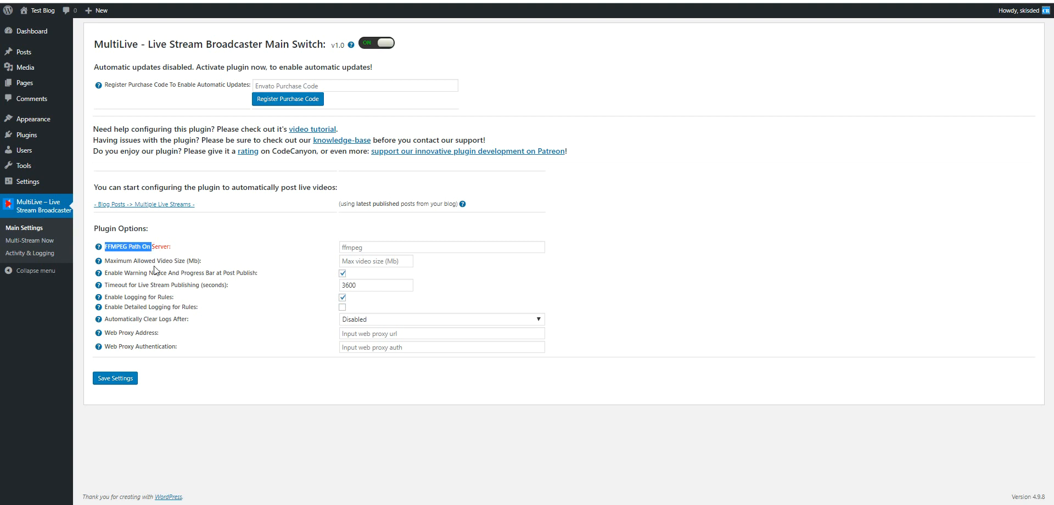
{"action": "mouse_move", "coordinate": [279, 292]}
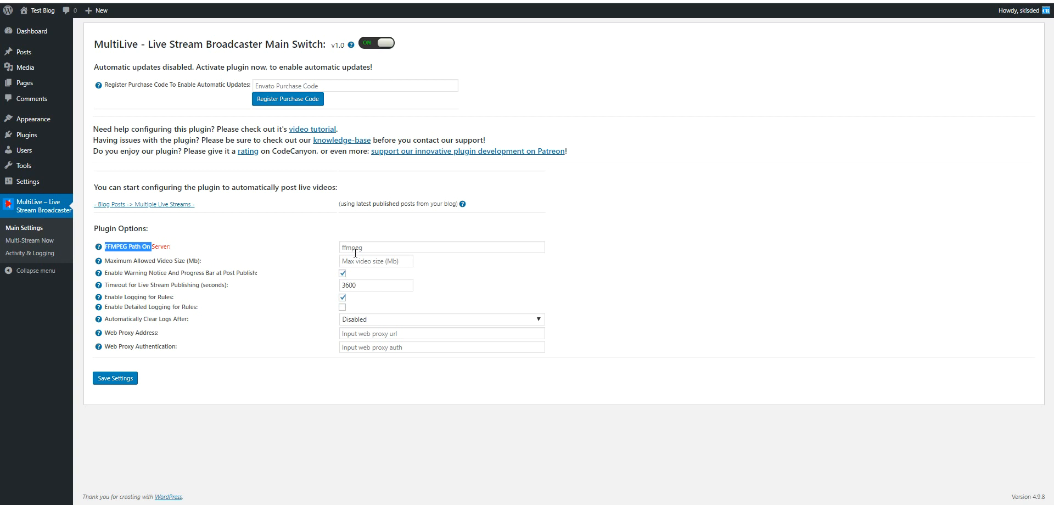
{"action": "mouse_move", "coordinate": [217, 263]}
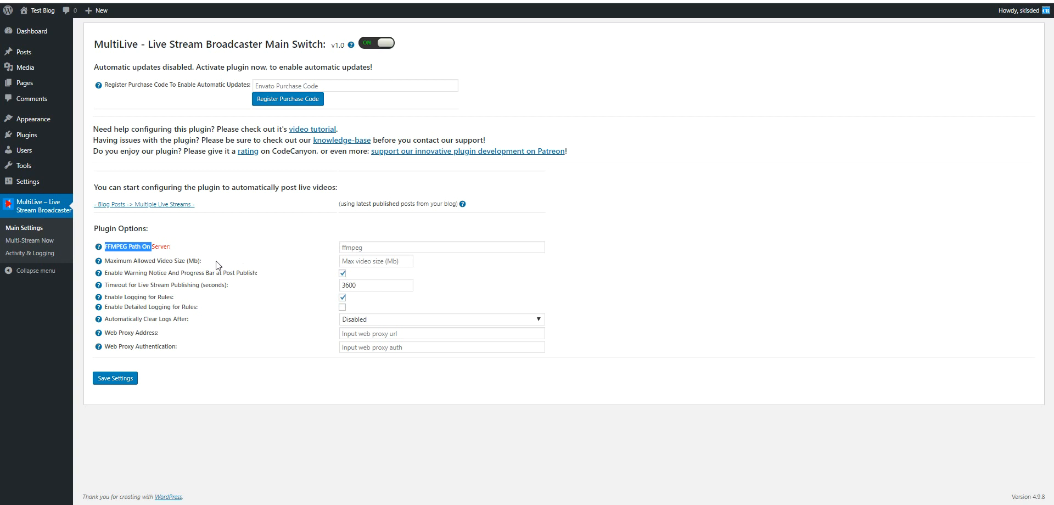
{"action": "mouse_move", "coordinate": [174, 262]}
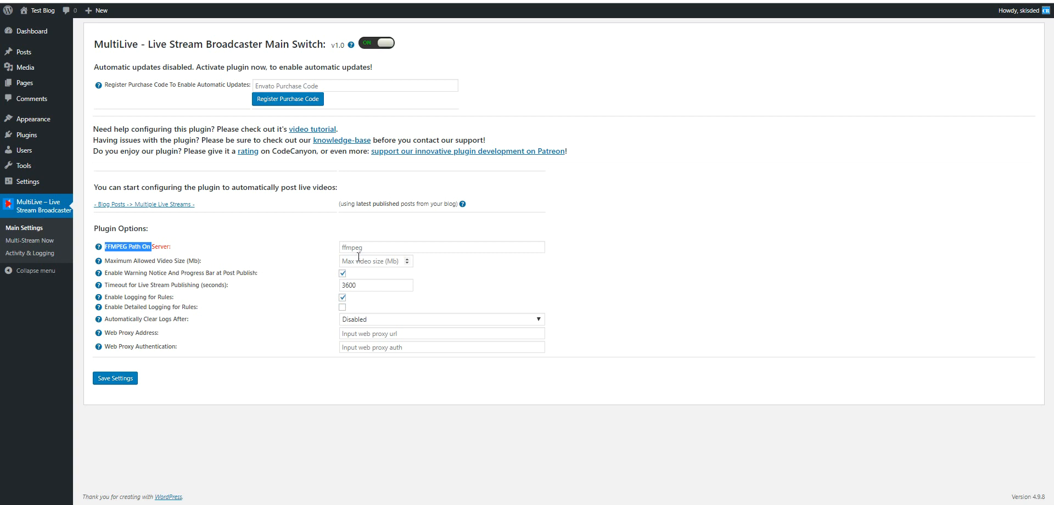
{"action": "left_click", "coordinate": [375, 261]}
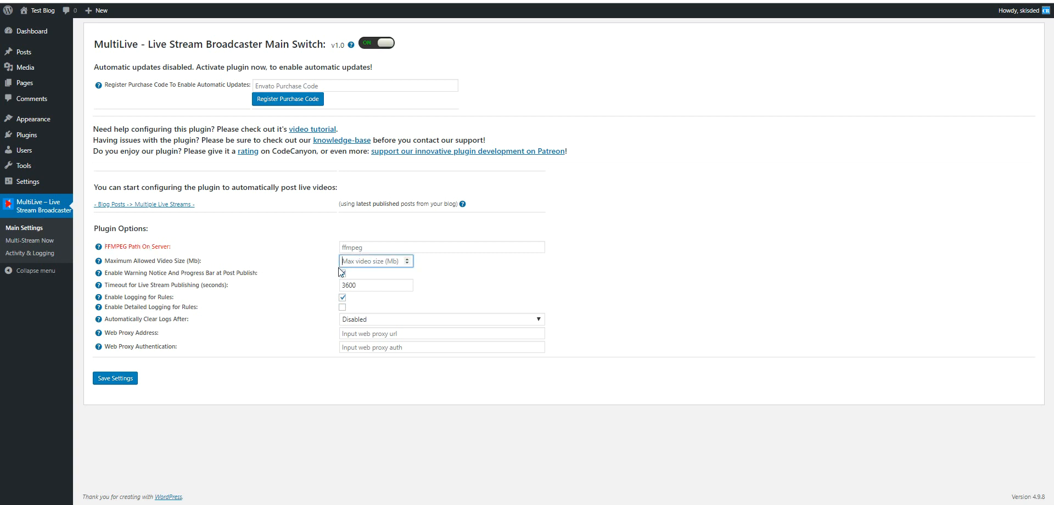
{"action": "left_click", "coordinate": [343, 274]}
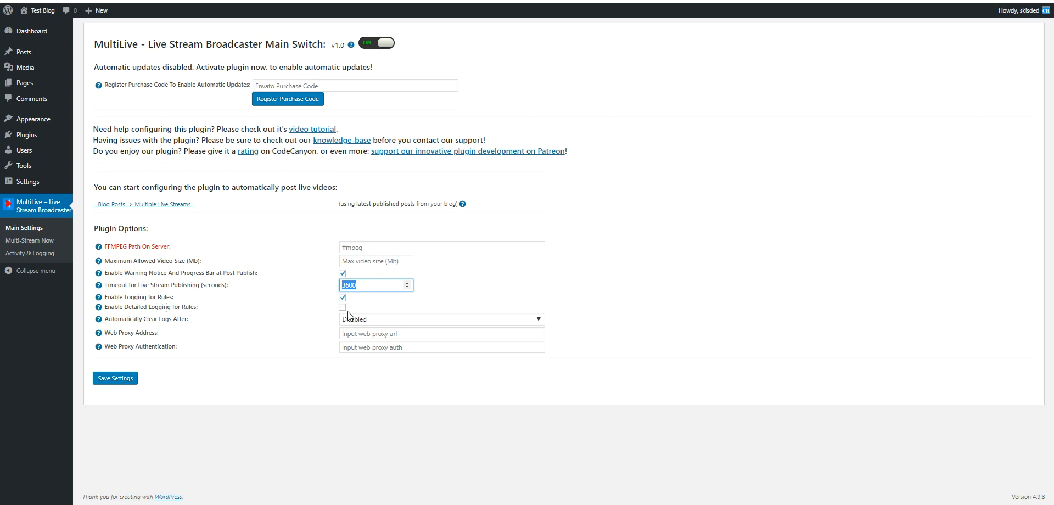
{"action": "left_click", "coordinate": [441, 318]}
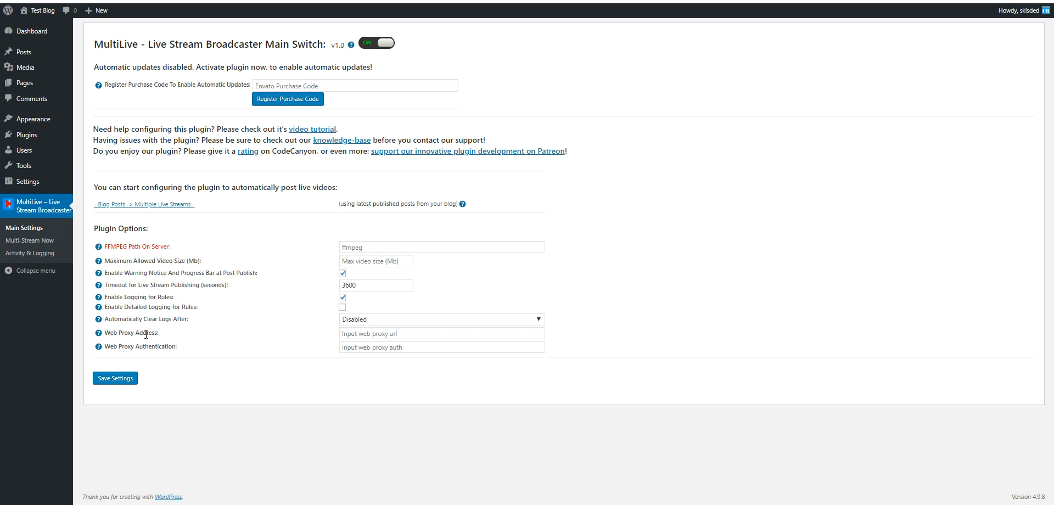
{"action": "mouse_move", "coordinate": [155, 332]}
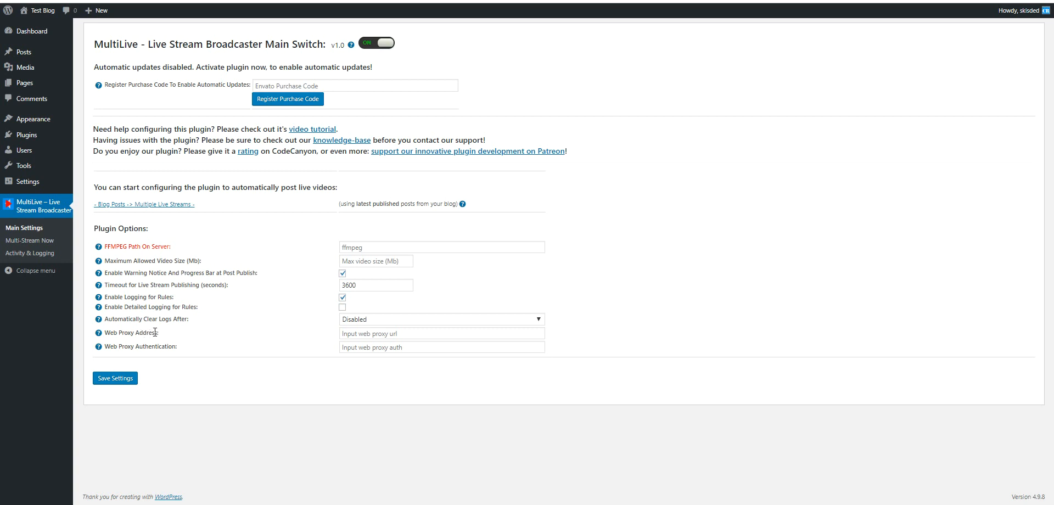
{"action": "mouse_move", "coordinate": [169, 330]}
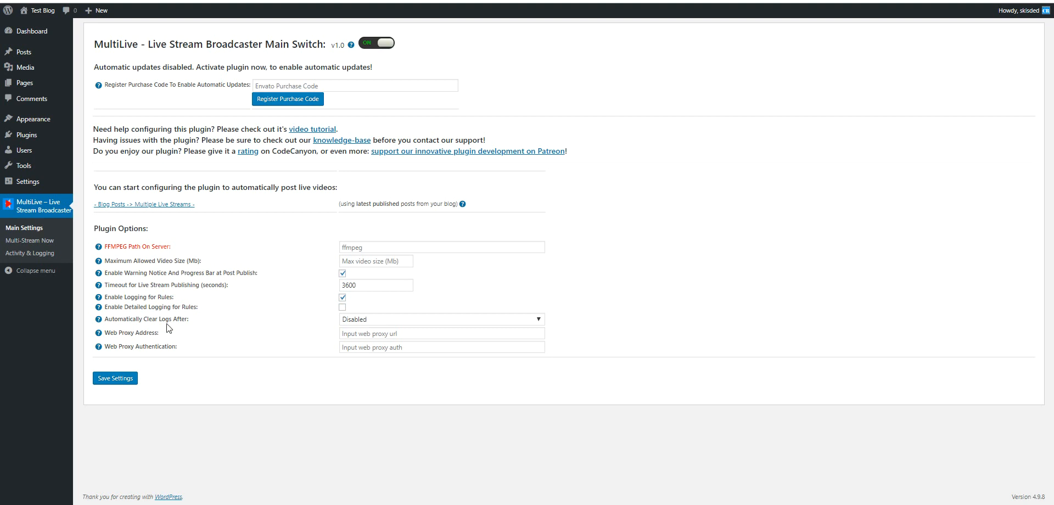
{"action": "mouse_move", "coordinate": [164, 333]}
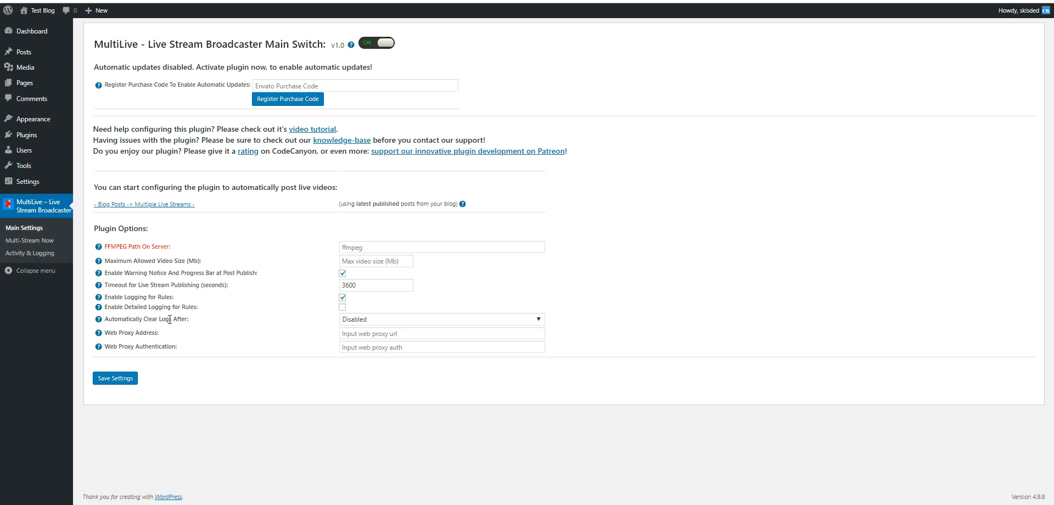
{"action": "mouse_move", "coordinate": [137, 335]}
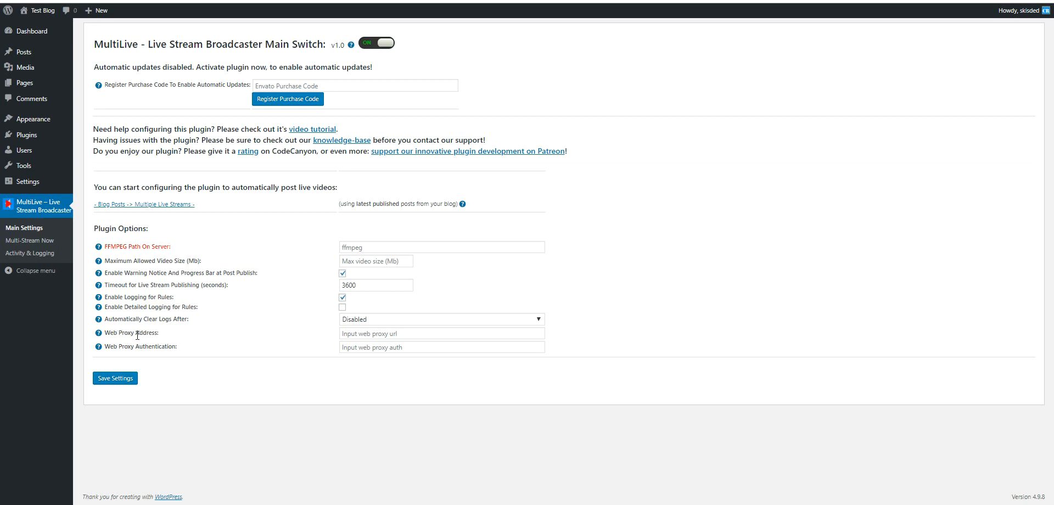
{"action": "mouse_move", "coordinate": [153, 348]}
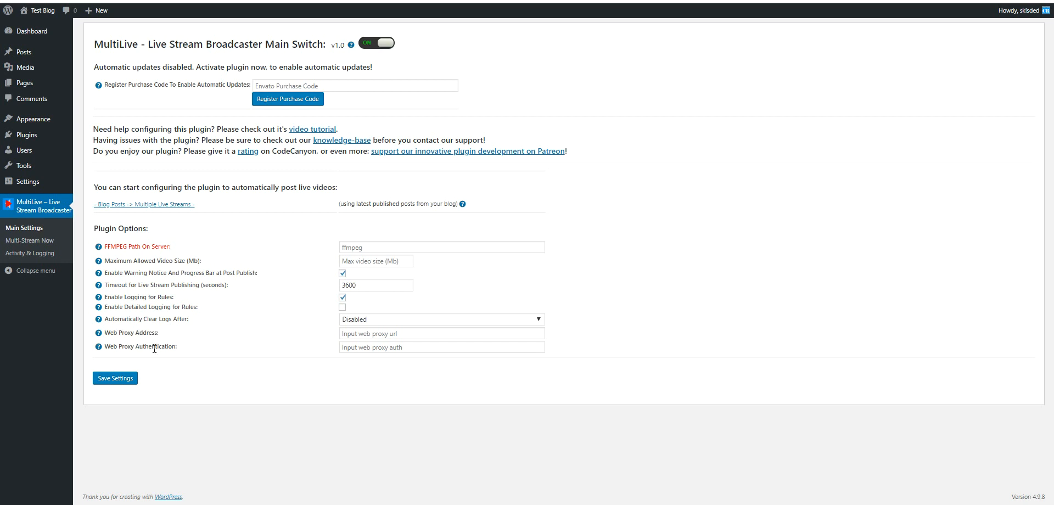
{"action": "mouse_move", "coordinate": [132, 306]}
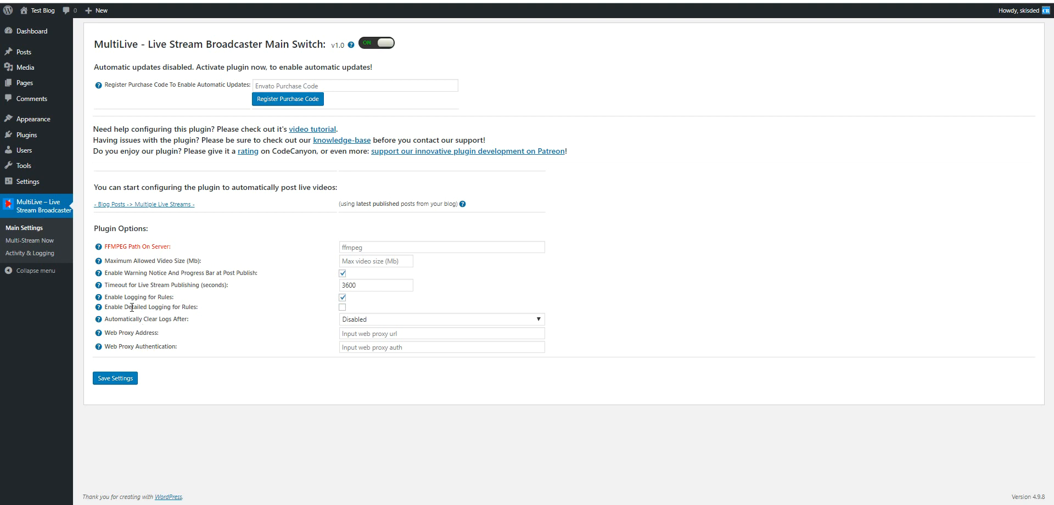
{"action": "mouse_move", "coordinate": [22, 310]}
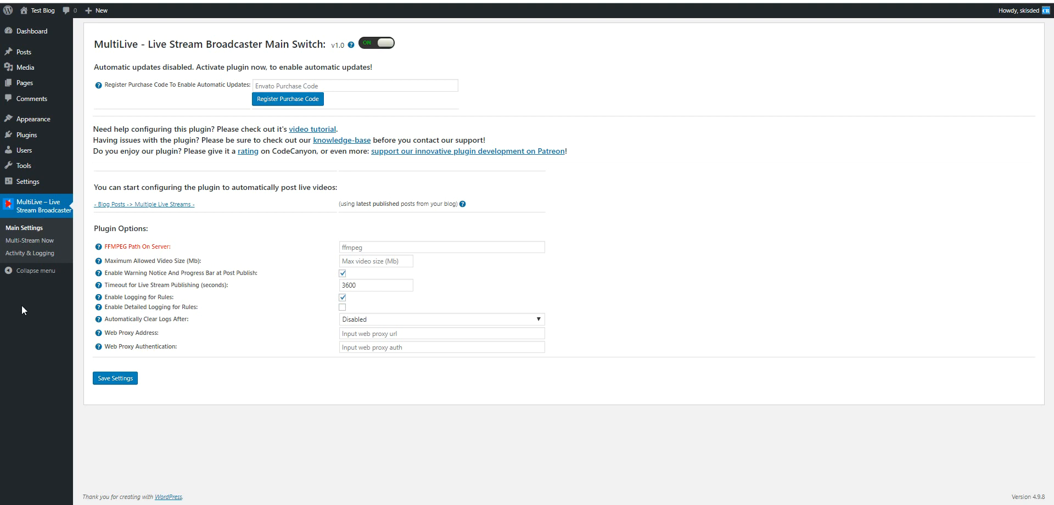